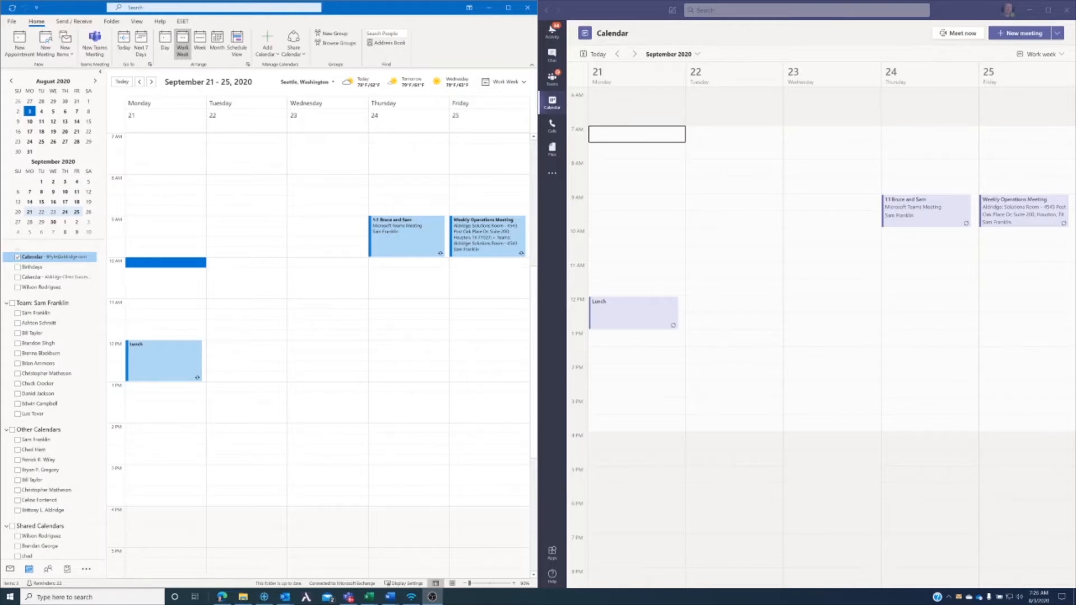
mouse_move(275, 201)
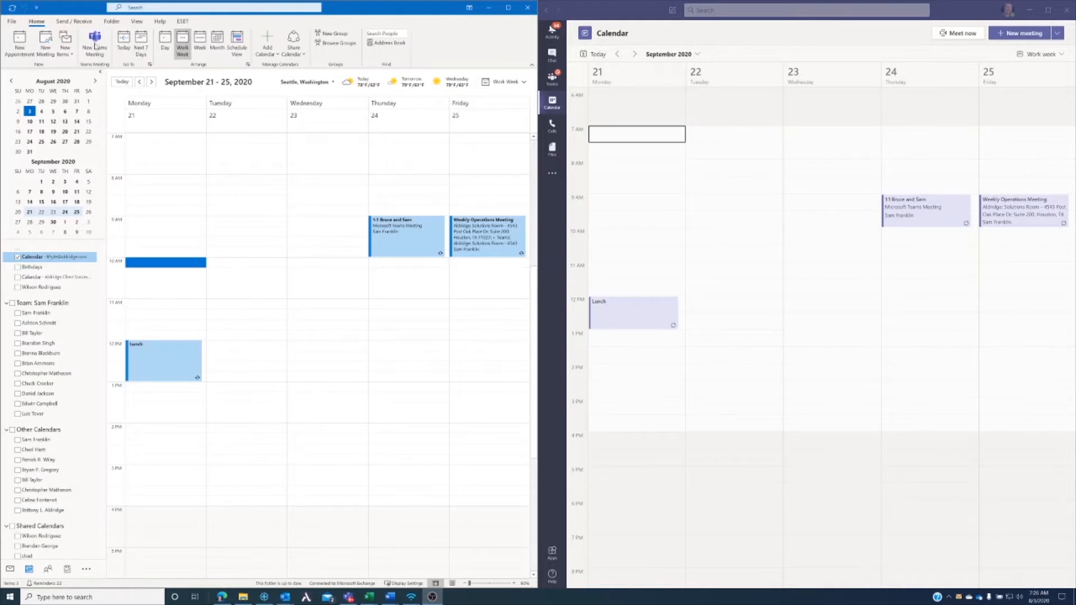
mouse_move(96, 47)
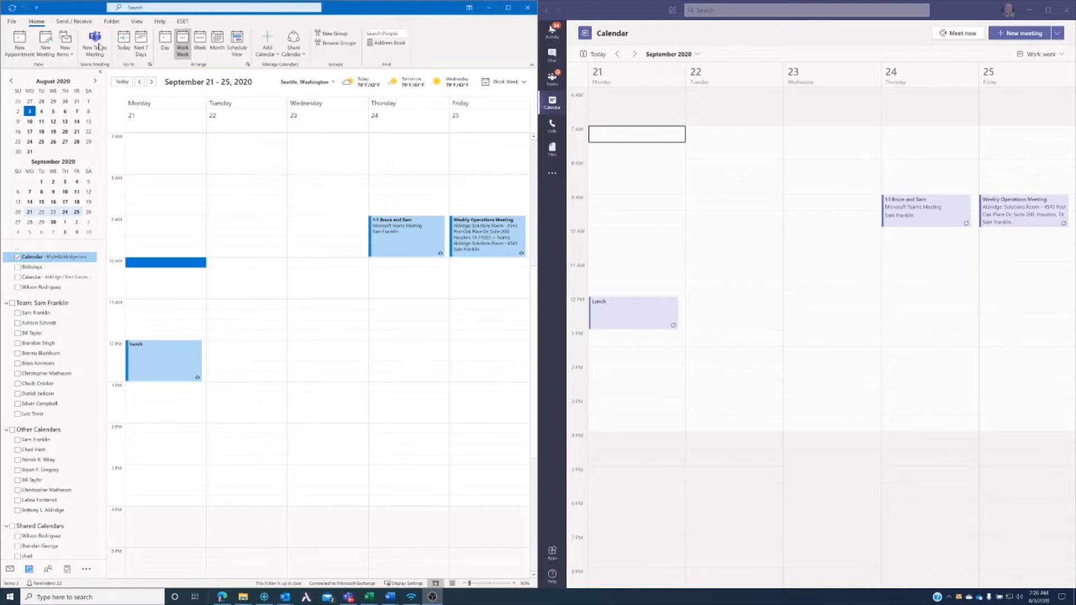
mouse_move(98, 43)
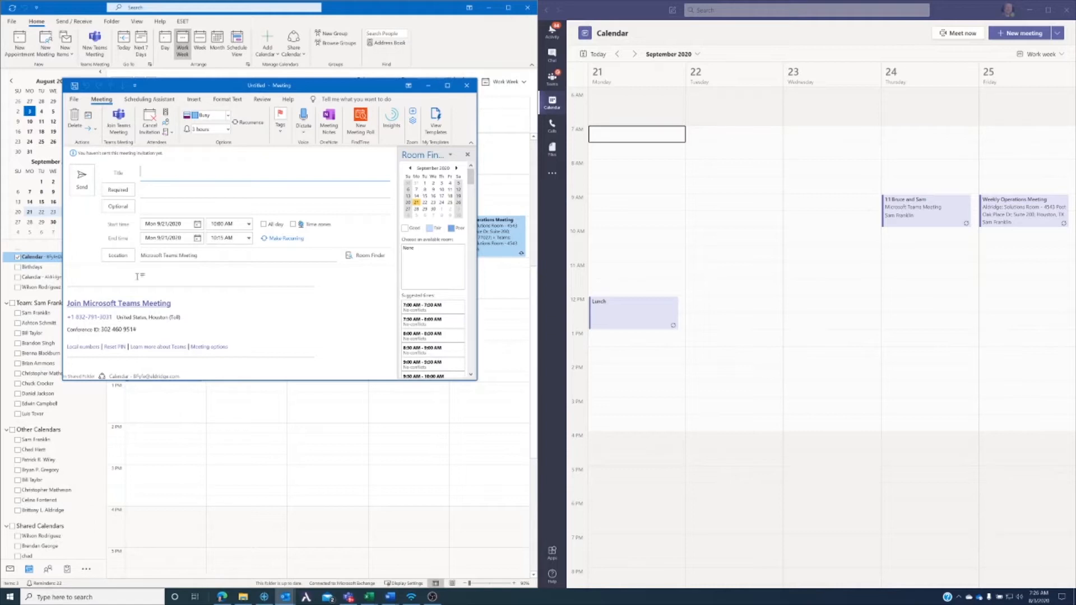
Step: Close the unfinished Monday 10 AM Teams meeting draft, prompting the save-changes dialog
left_click(466, 85)
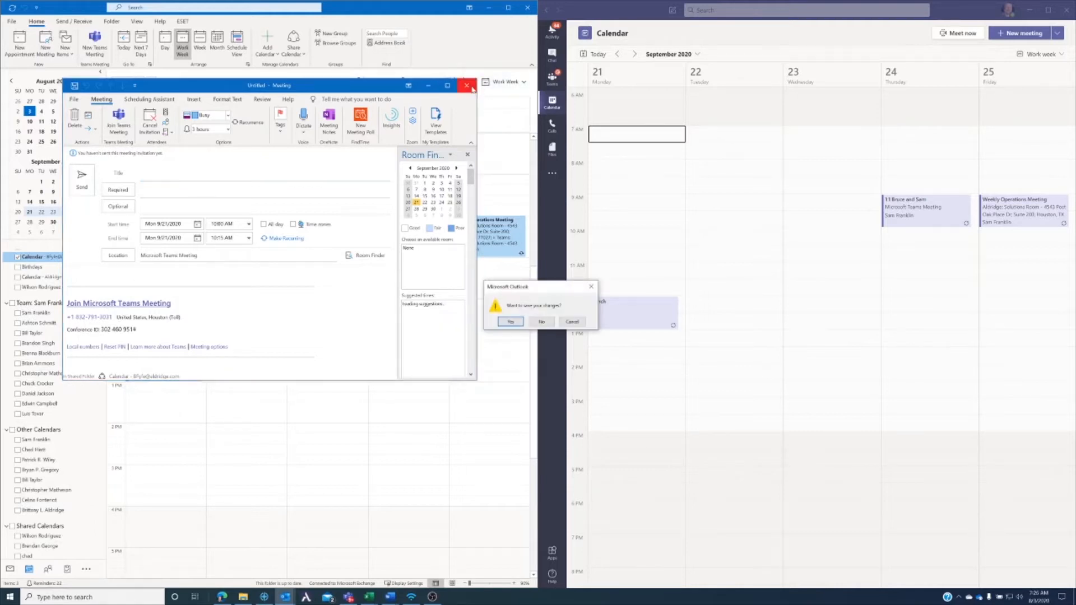
Step: Discard the draft, then make a new Tue 9/22 11:00 AM appointment a Teams meeting with a join link
left_click(541, 321)
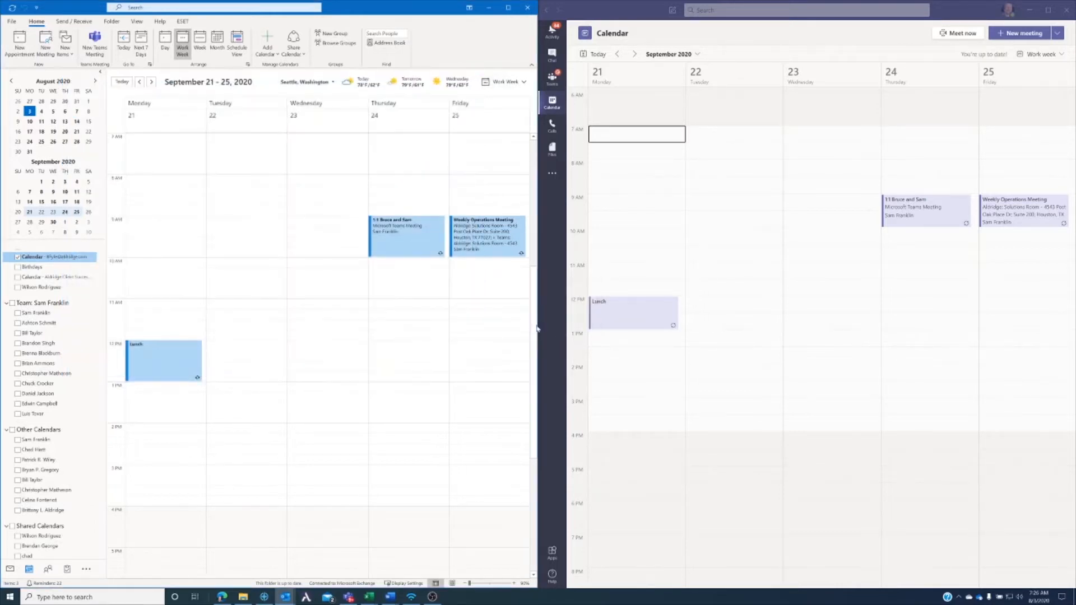
left_click(163, 263)
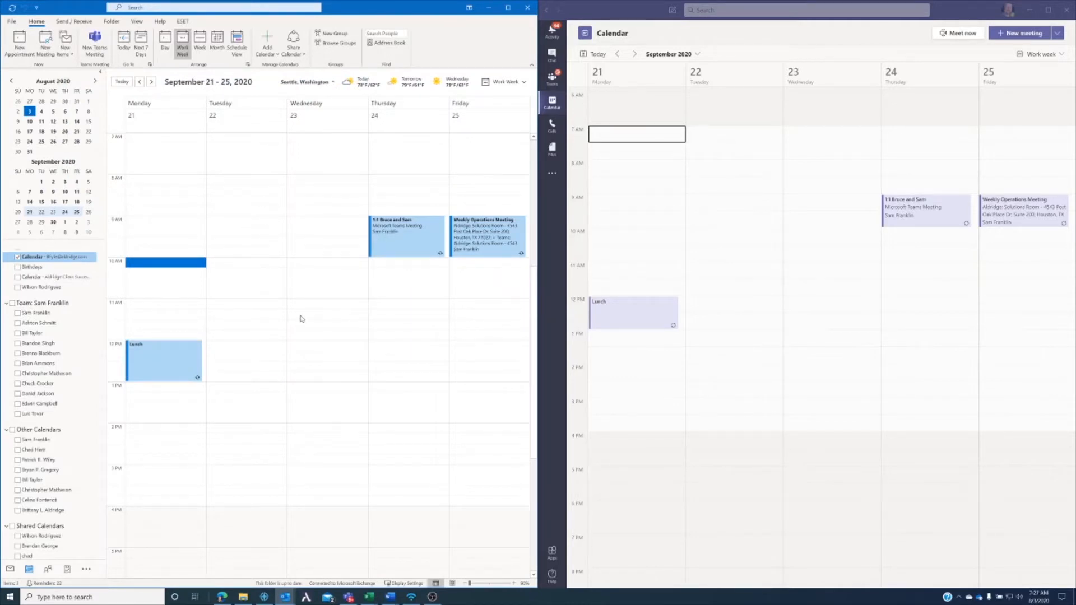
mouse_move(234, 309)
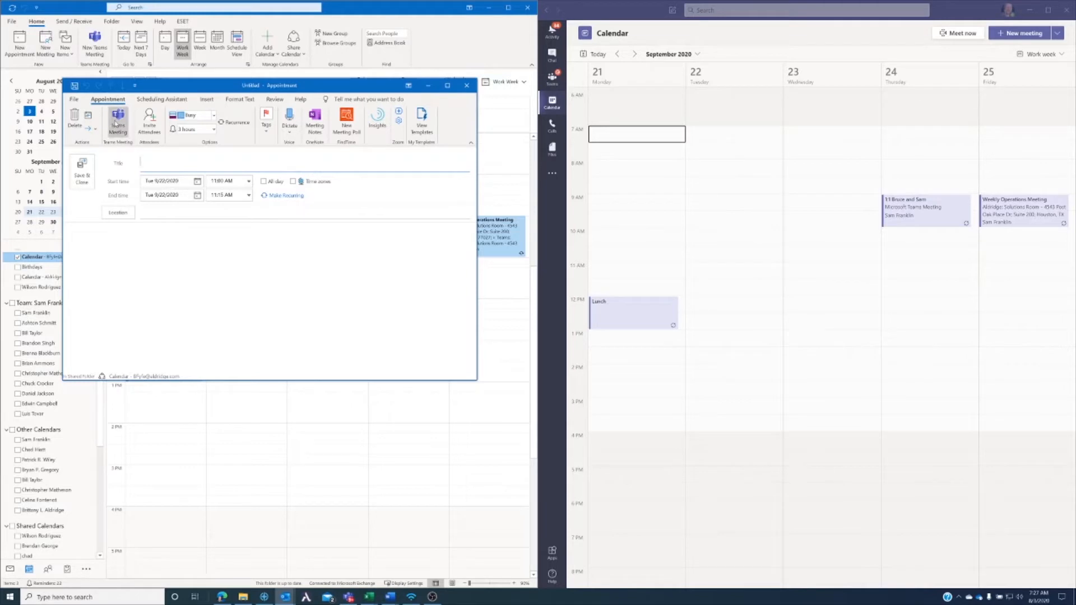
mouse_move(118, 118)
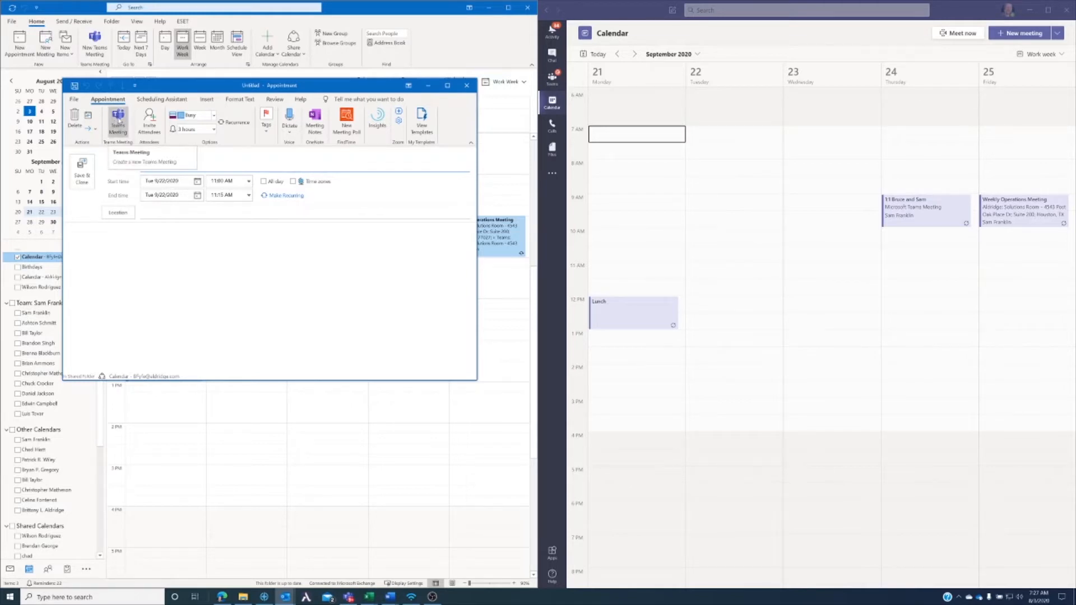
left_click(119, 119)
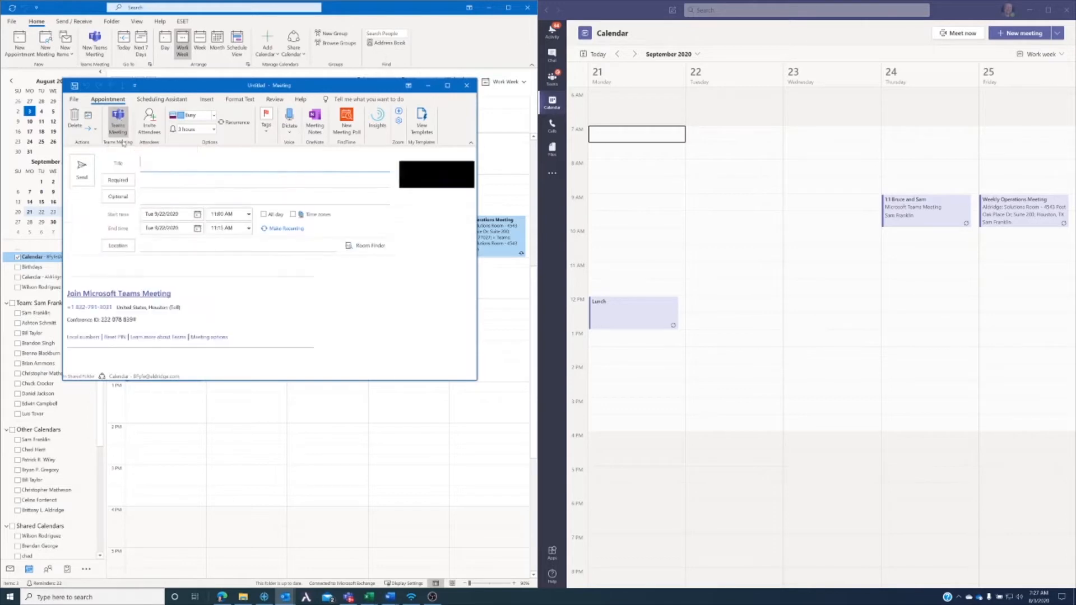
left_click(370, 245)
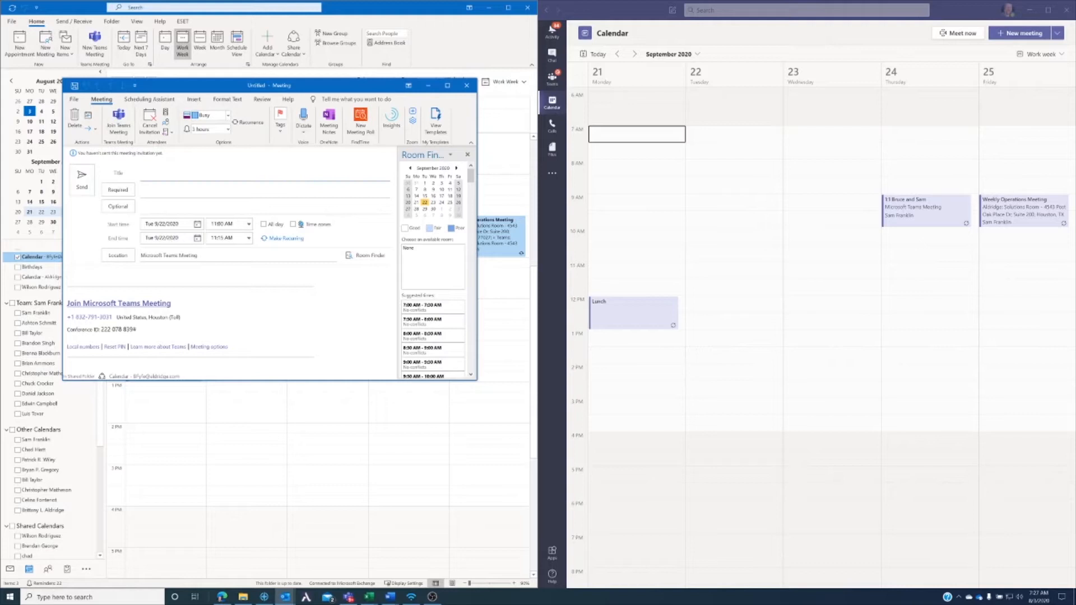
Step: Title the invite Test Meeting, add an attendee and a short body note, and send it
type("Test Meeting")
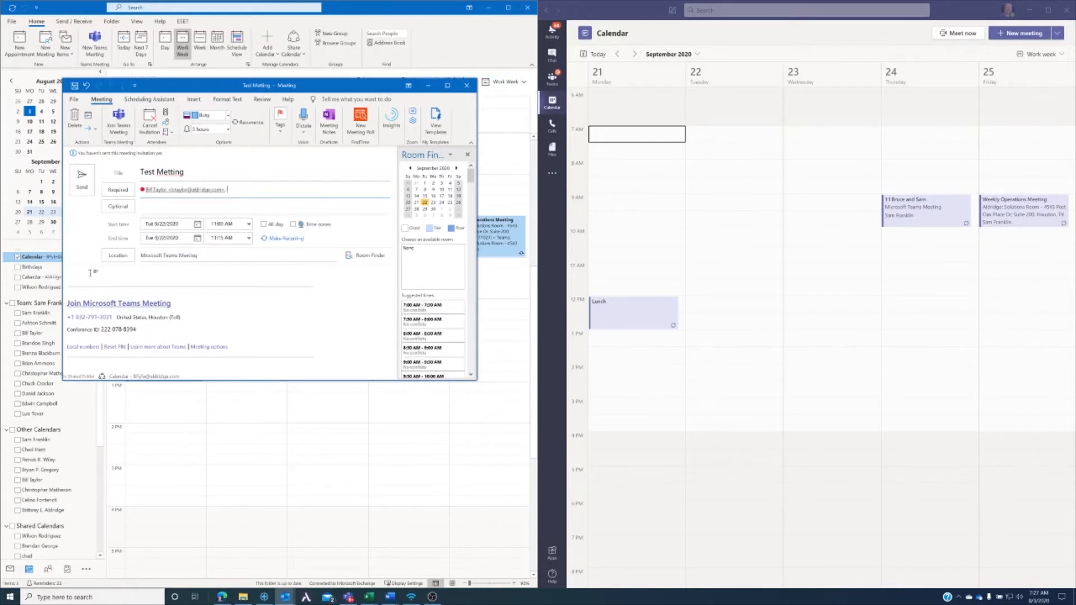
type("Hi Bill,")
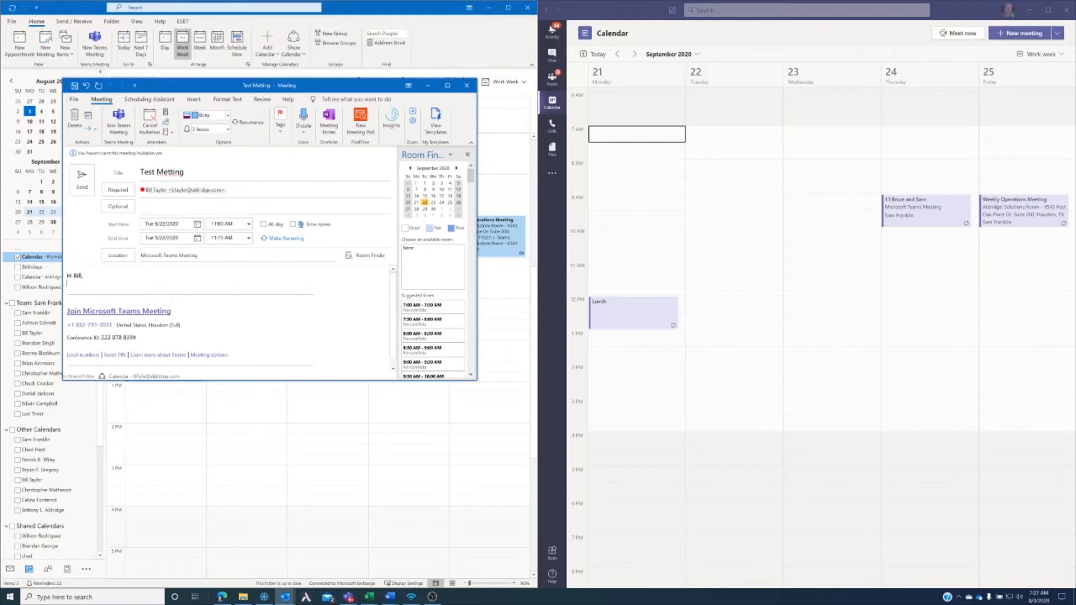
type("Need to discuss a project with y")
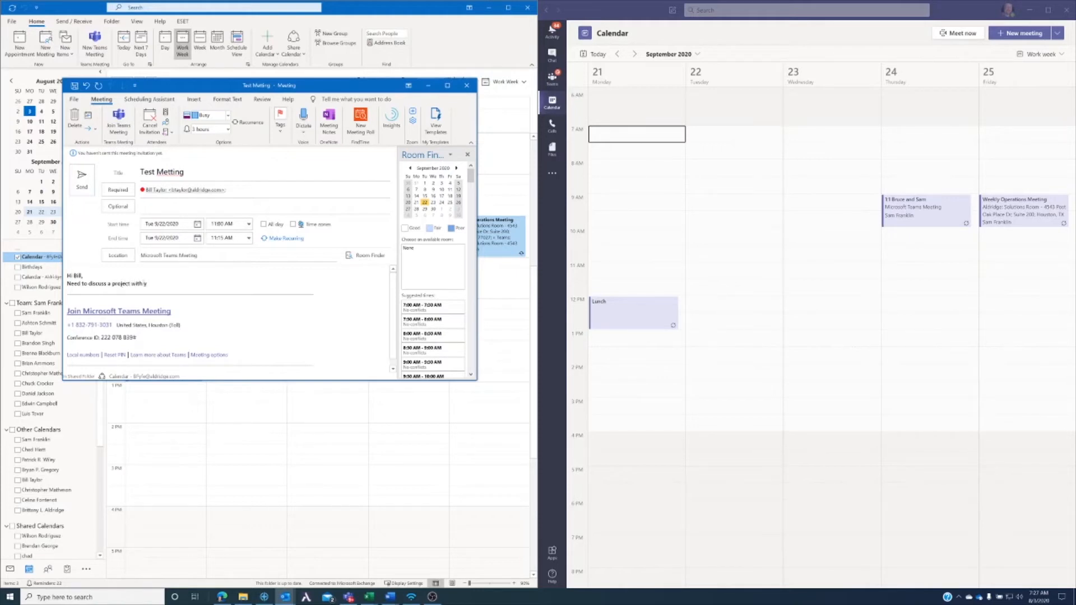
type("ou.")
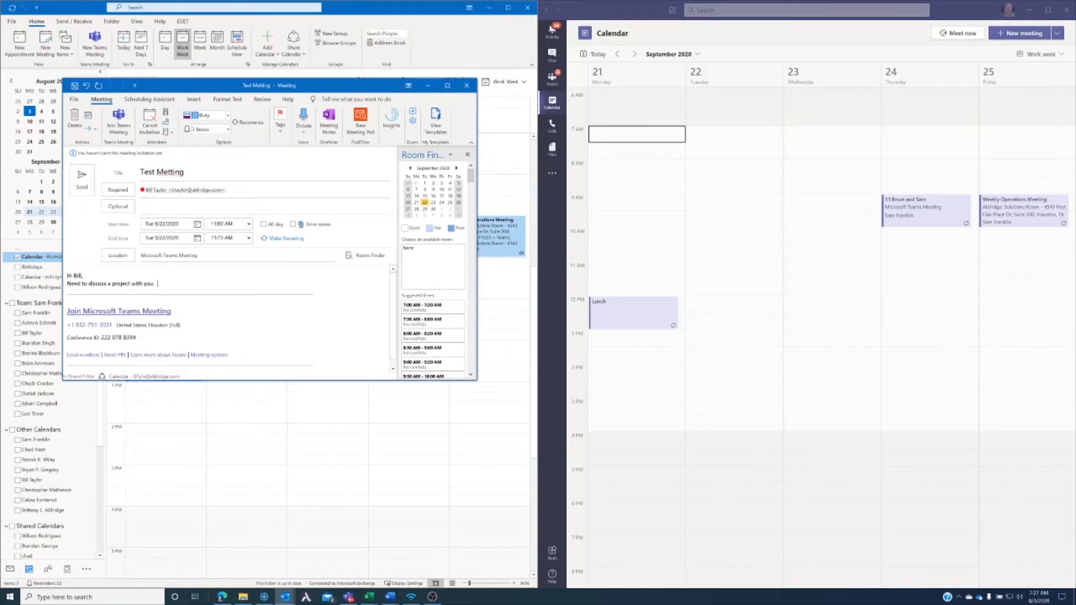
type("BTW< this is a test to ignore.")
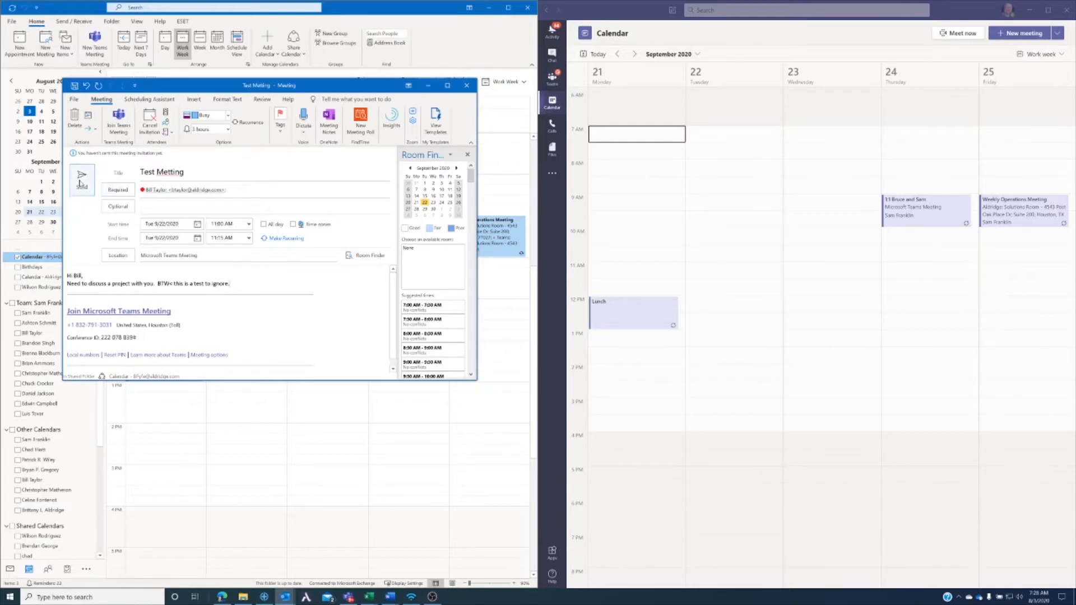
left_click(467, 154)
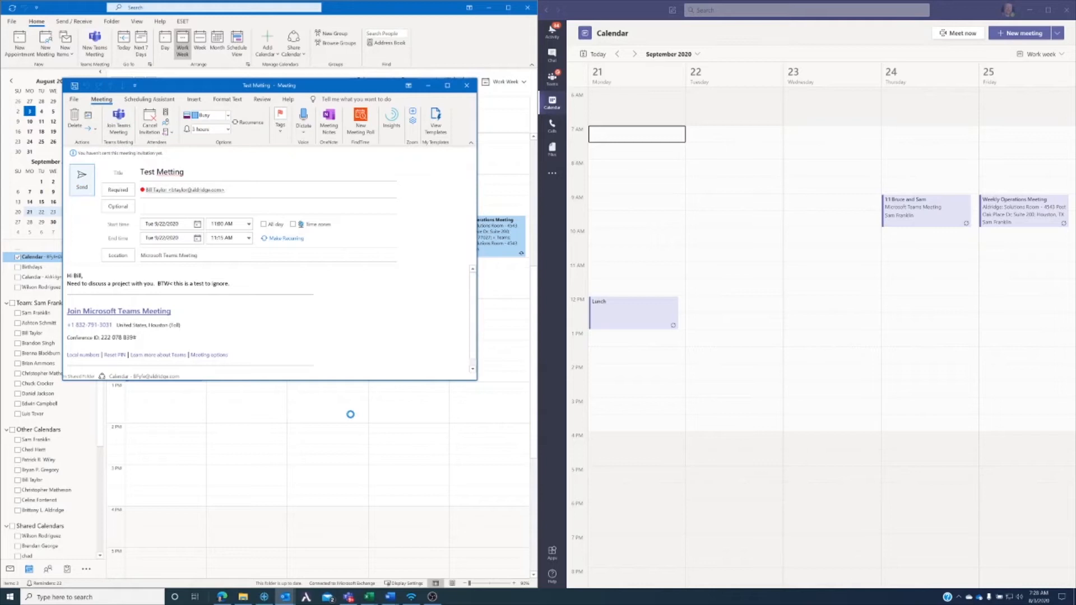
Step: Open and close a New meeting form in the Teams calendar, revealing Test Meeting synced on Sep 22
left_click(82, 179)
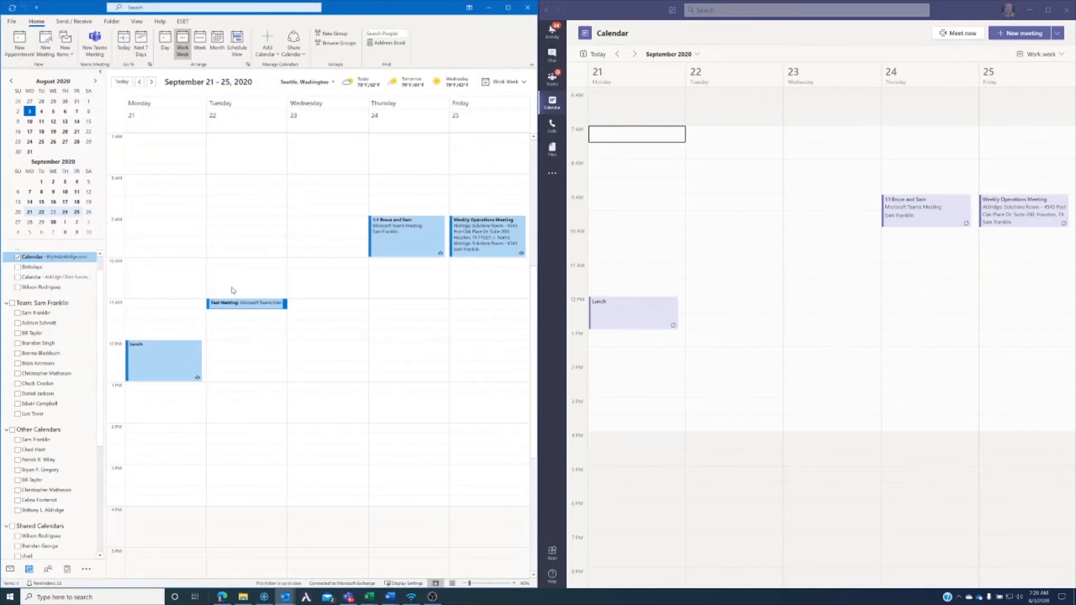
left_click(246, 302)
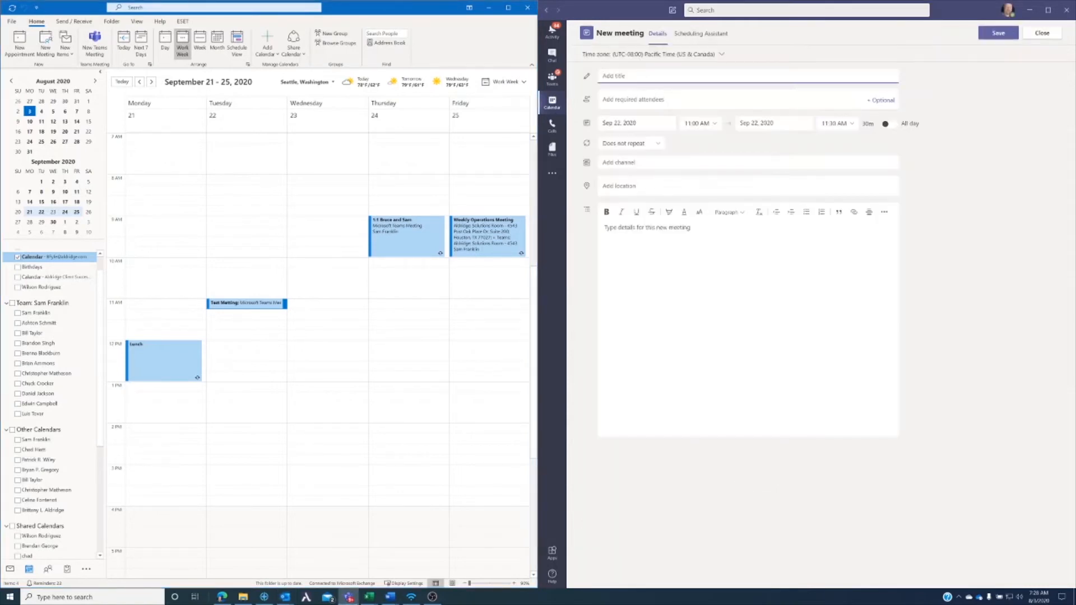
left_click(1041, 32)
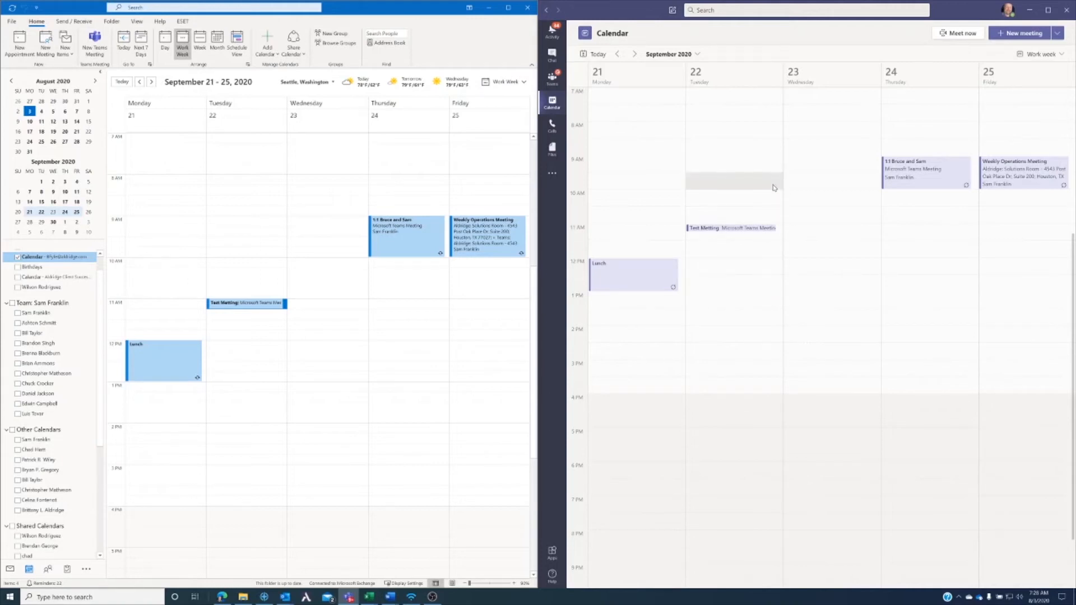
mouse_move(347, 338)
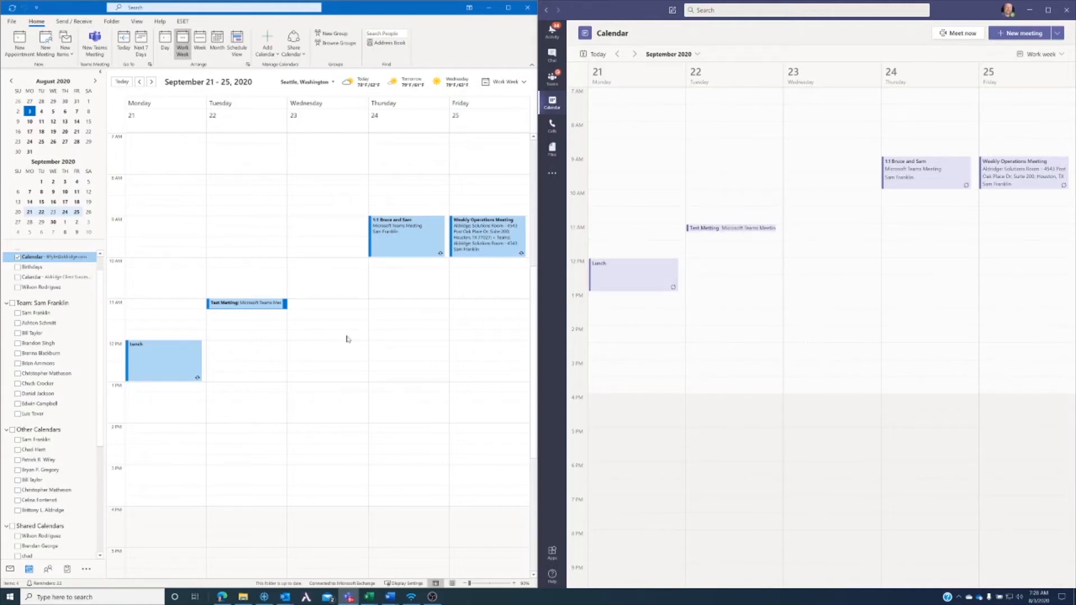
mouse_move(530, 343)
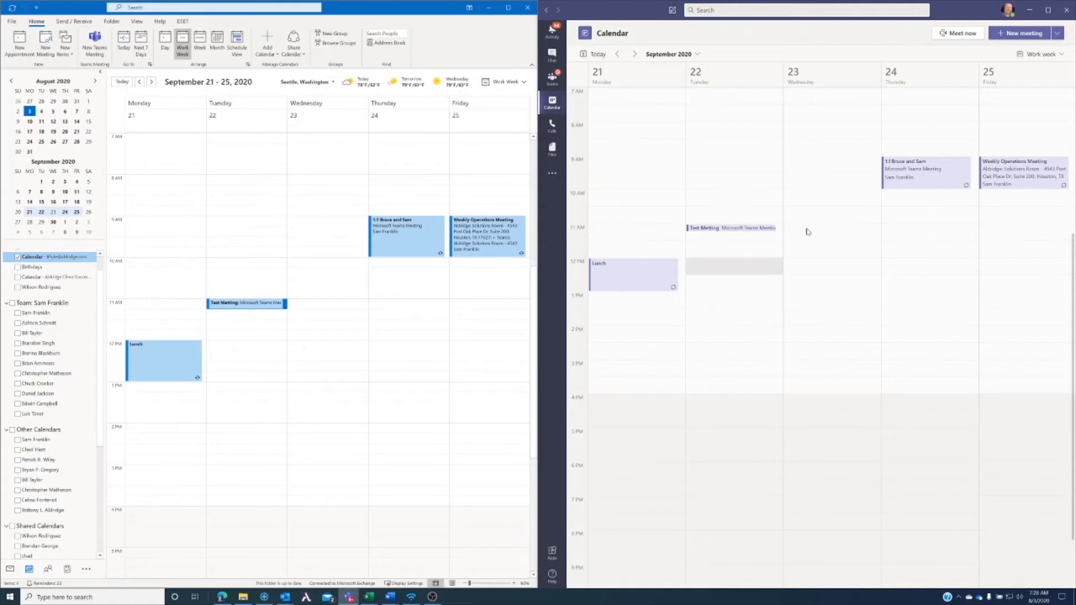
mouse_move(917, 117)
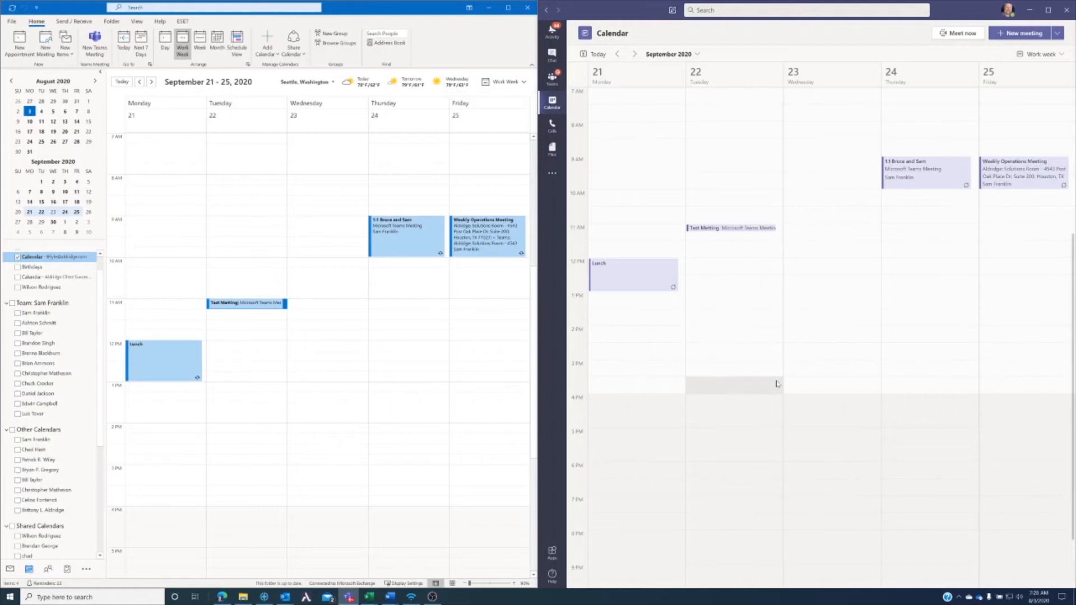
mouse_move(742, 262)
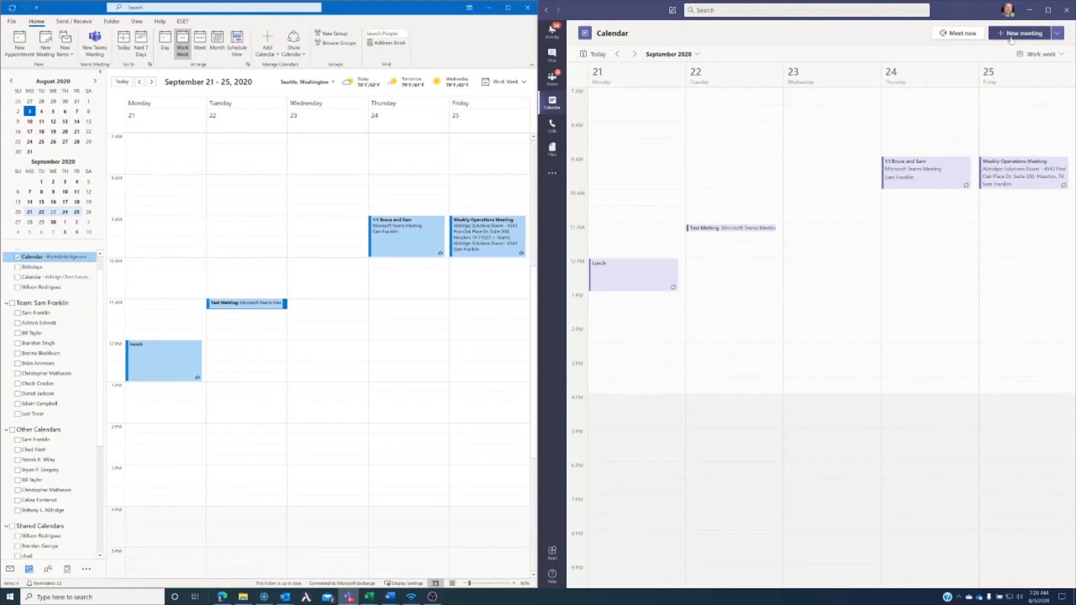
Step: Start a new Teams meeting titled Test and move on to its attendees
left_click(1020, 32)
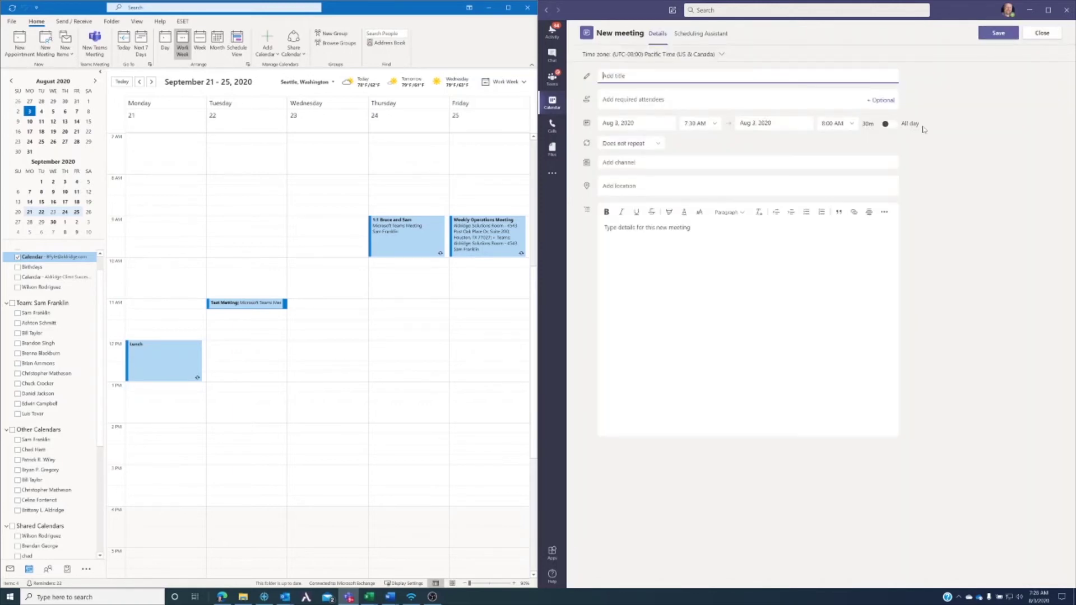
type("Test")
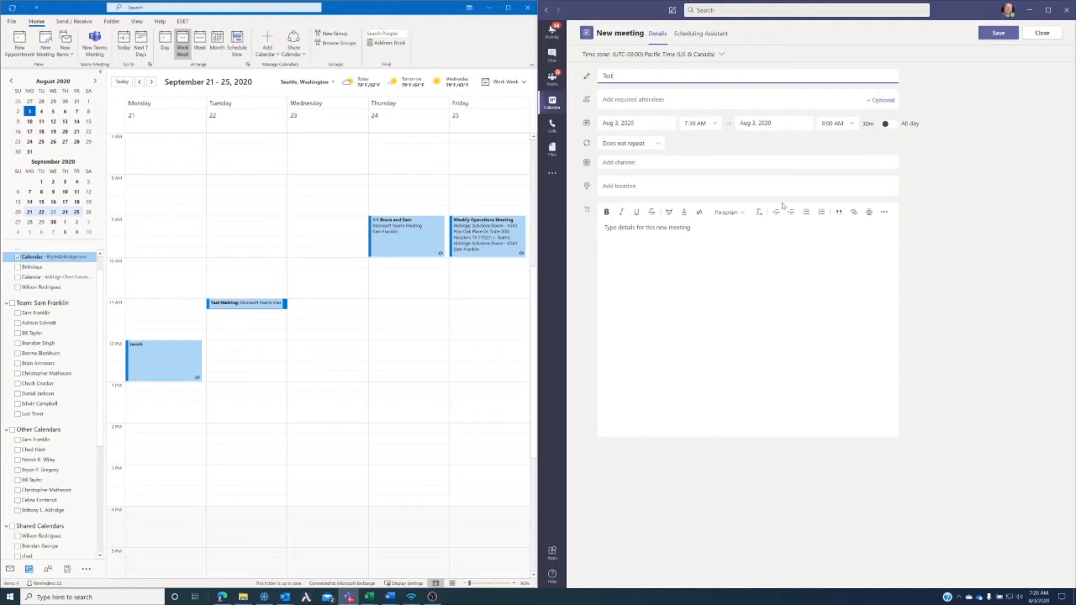
mouse_move(637, 116)
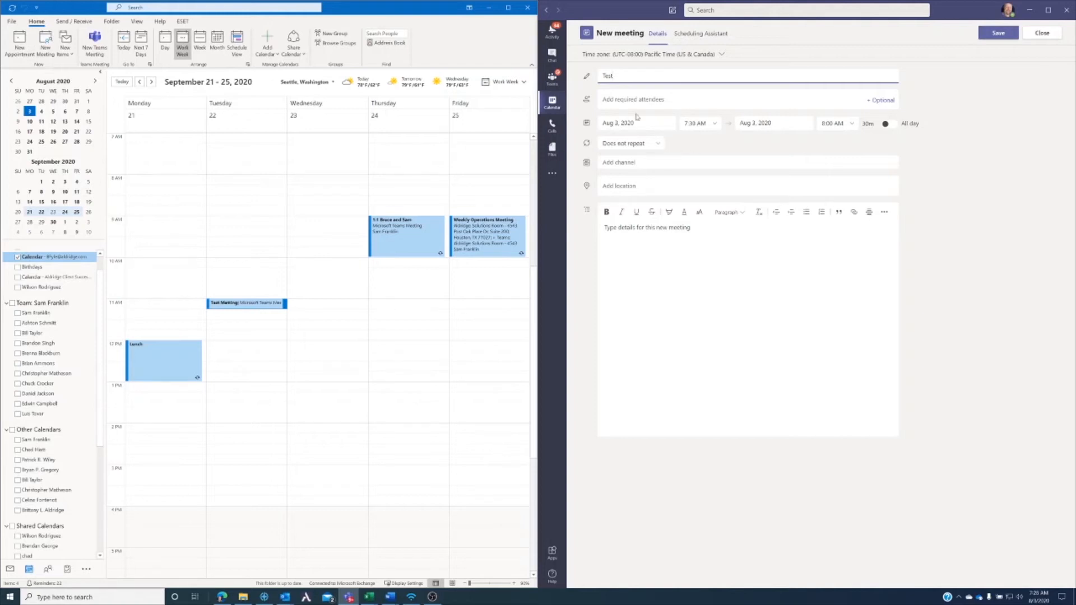
left_click(652, 99)
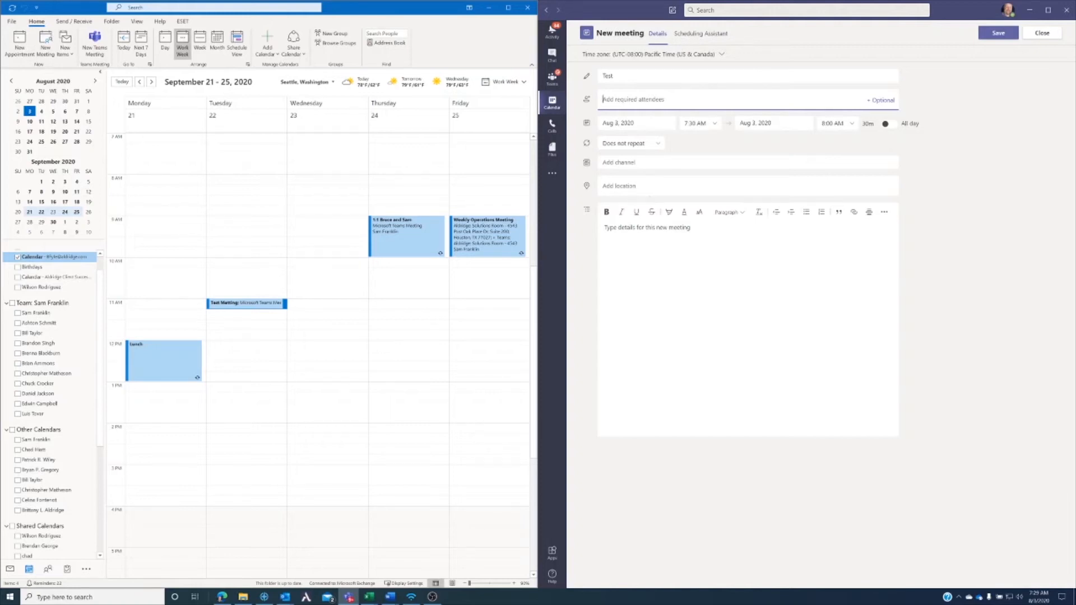
Step: Set Teams as the location, add a short test demo description, and save the meeting
type("teams")
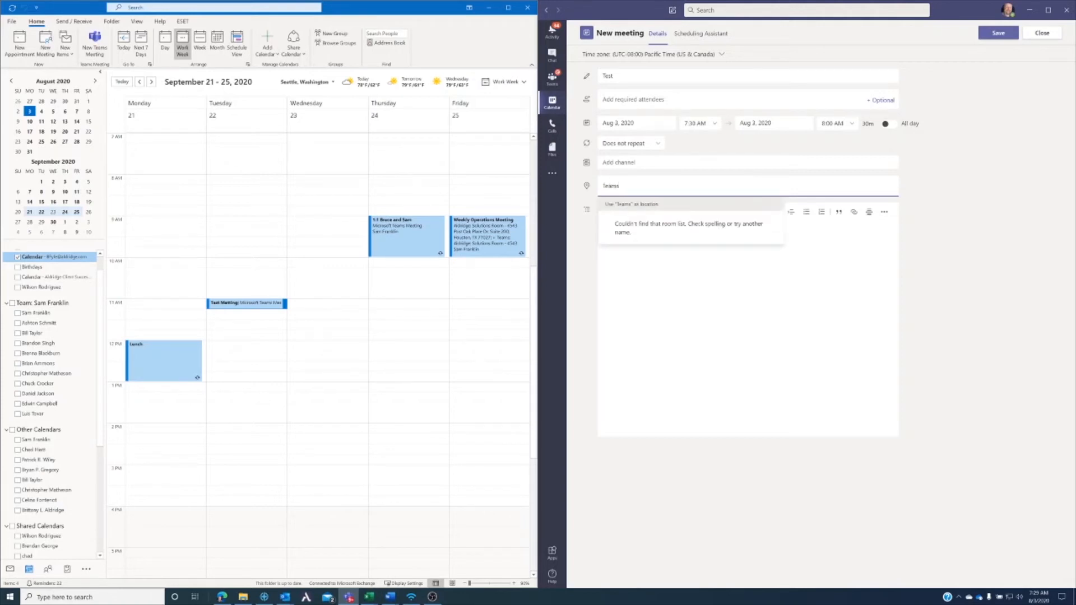
left_click(617, 203)
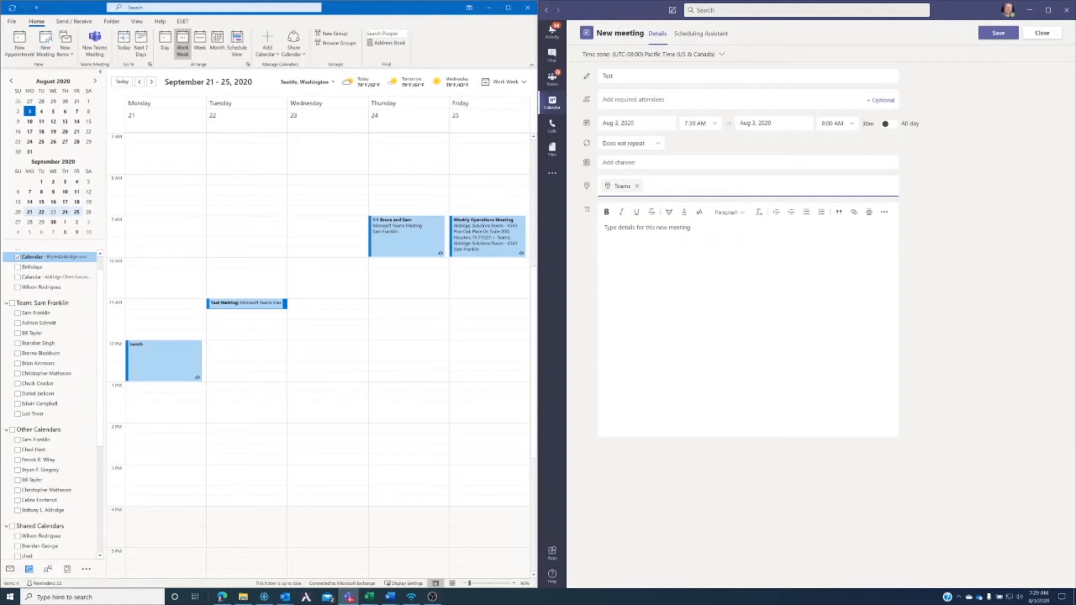
left_click(659, 186)
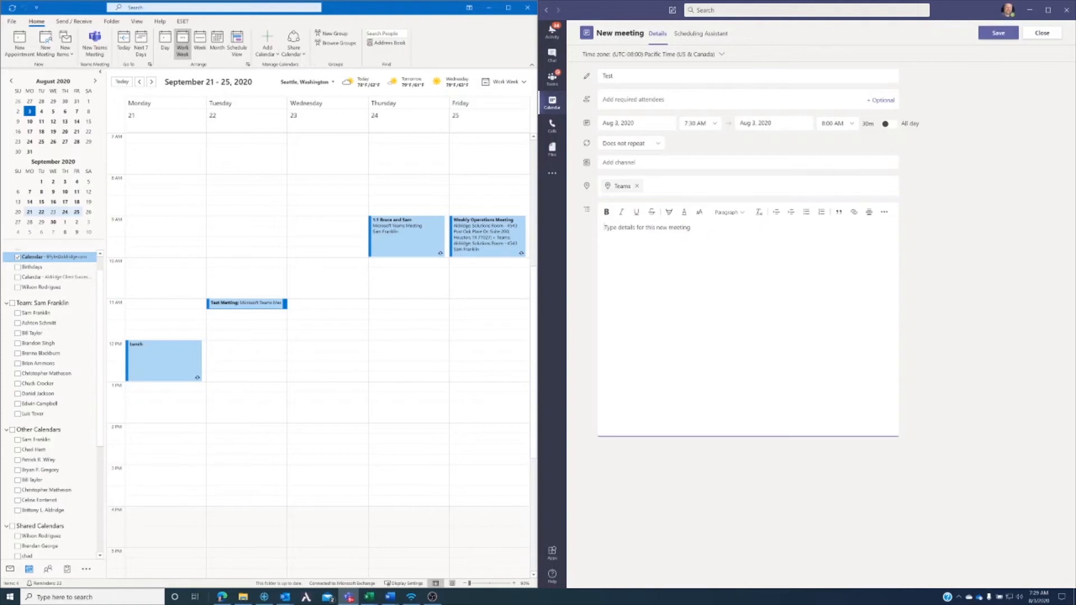
type("Test meeting for Teams")
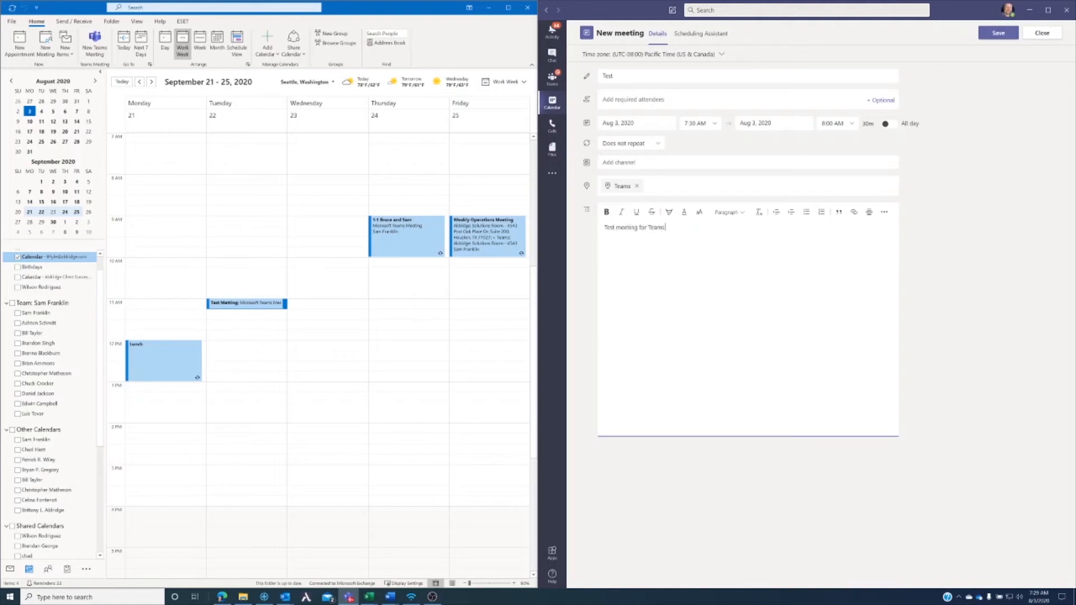
type("demo")
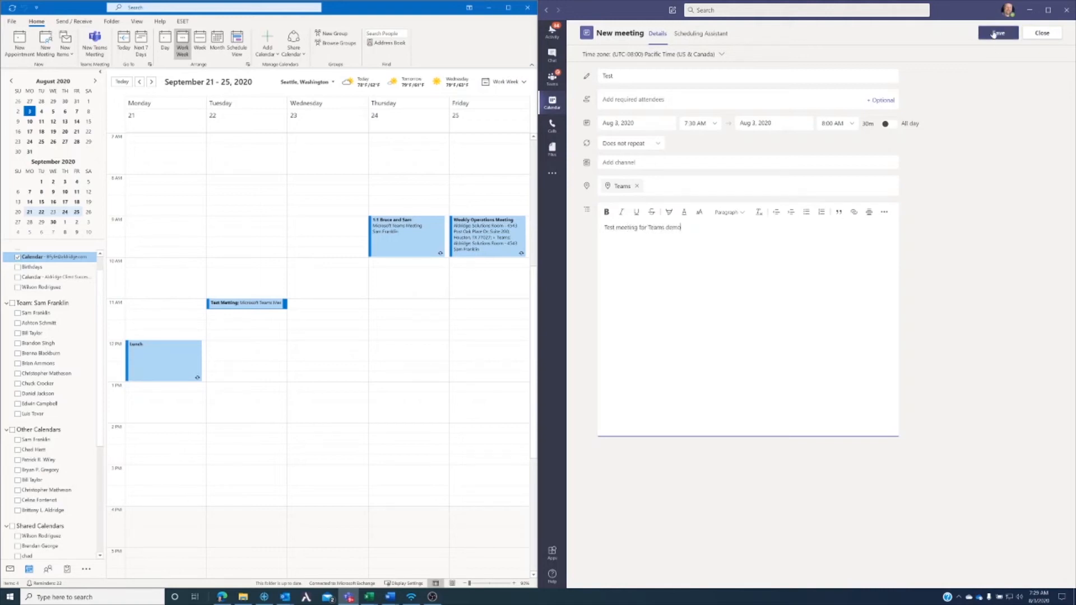
left_click(997, 32)
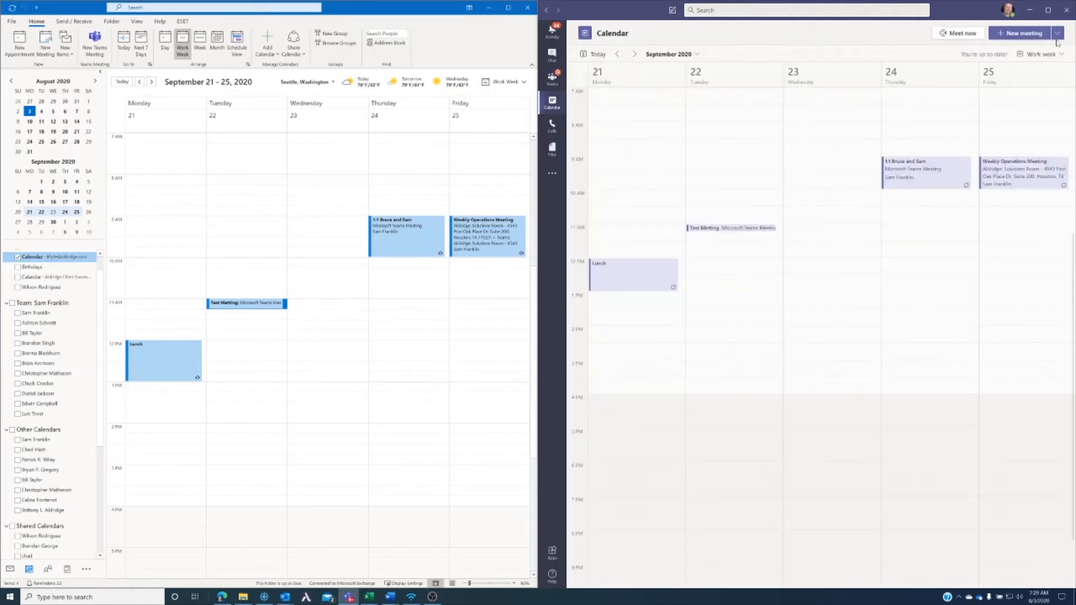
mouse_move(1011, 35)
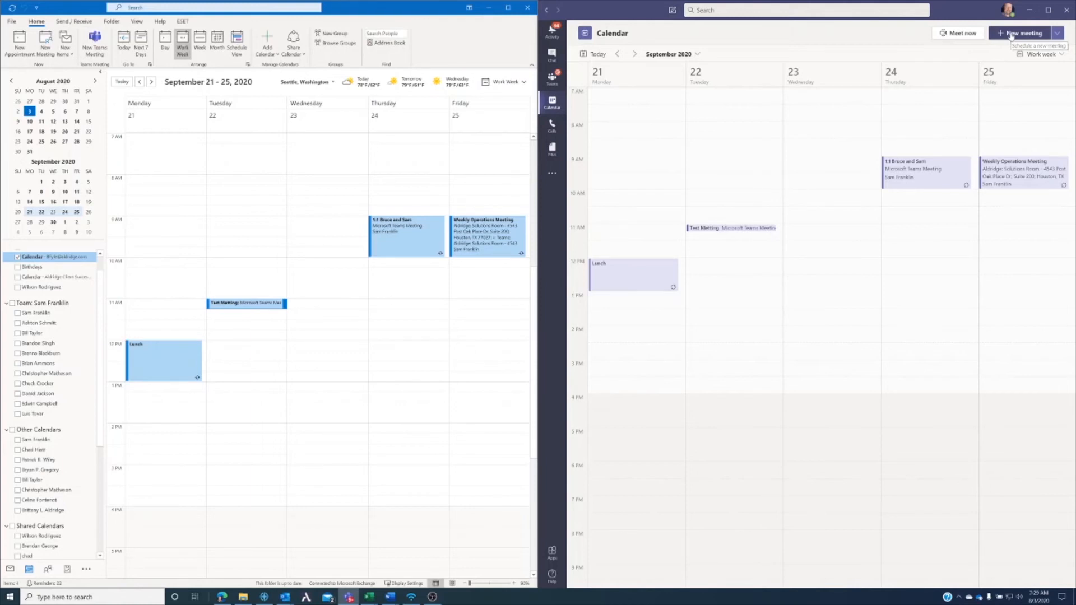
Step: Start another meeting and set its date to Sep 21, 2020
left_click(1022, 32)
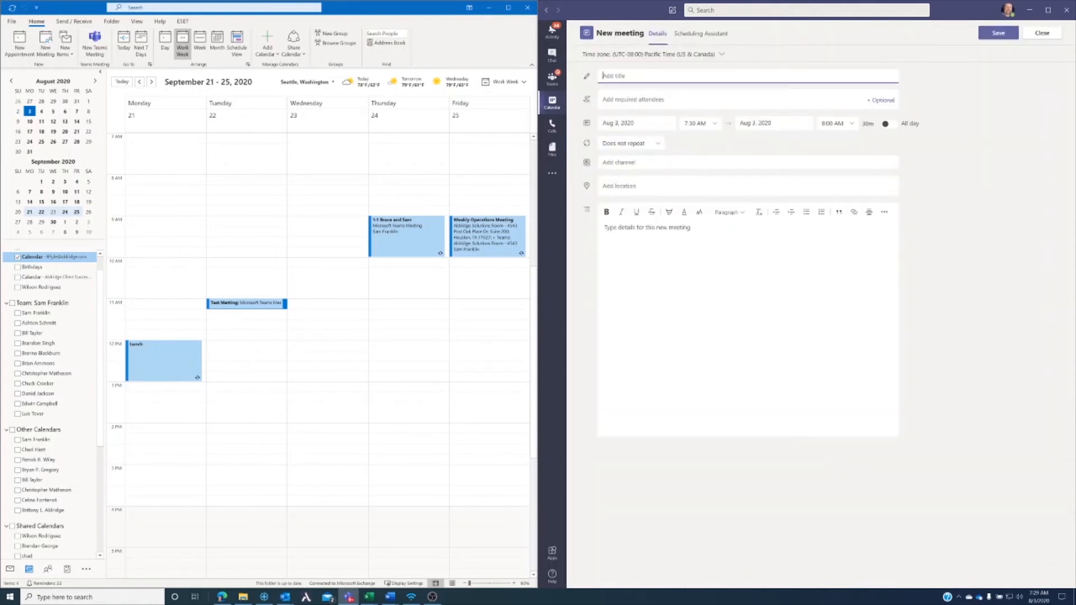
left_click(634, 124)
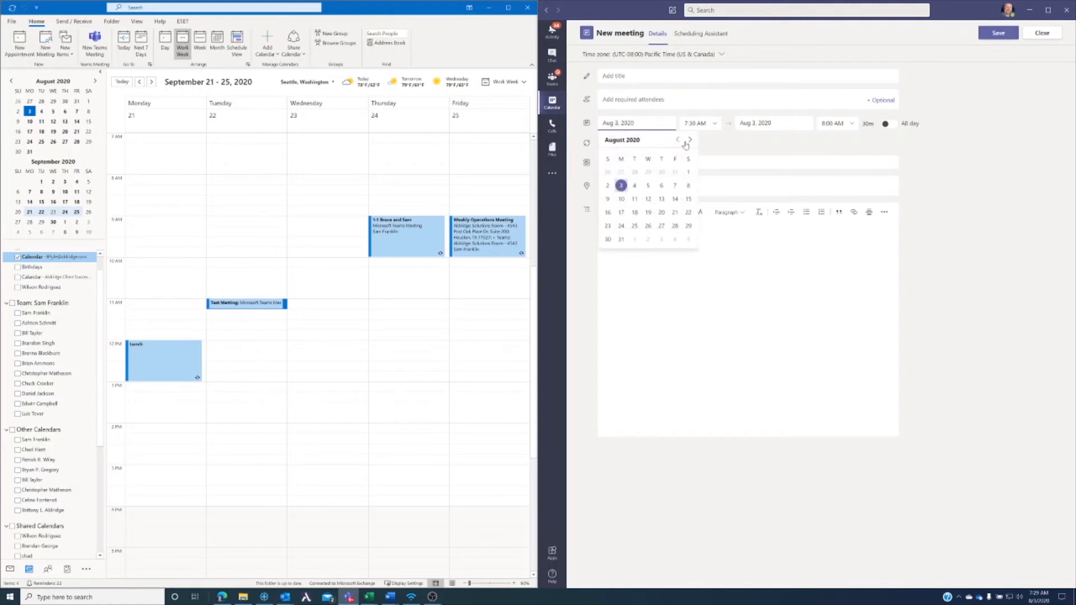
left_click(689, 139)
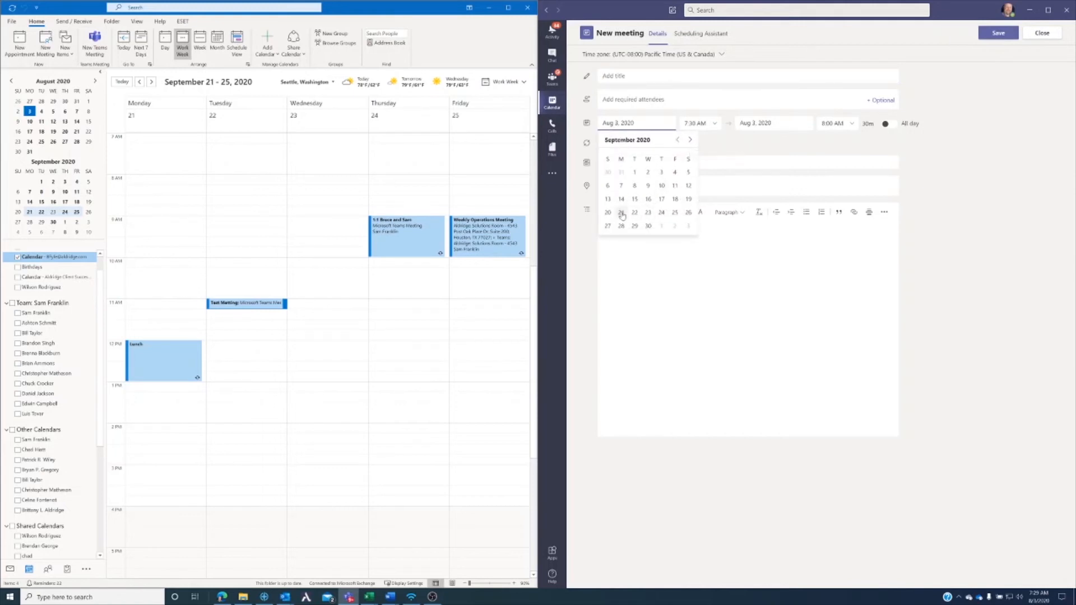
left_click(620, 211)
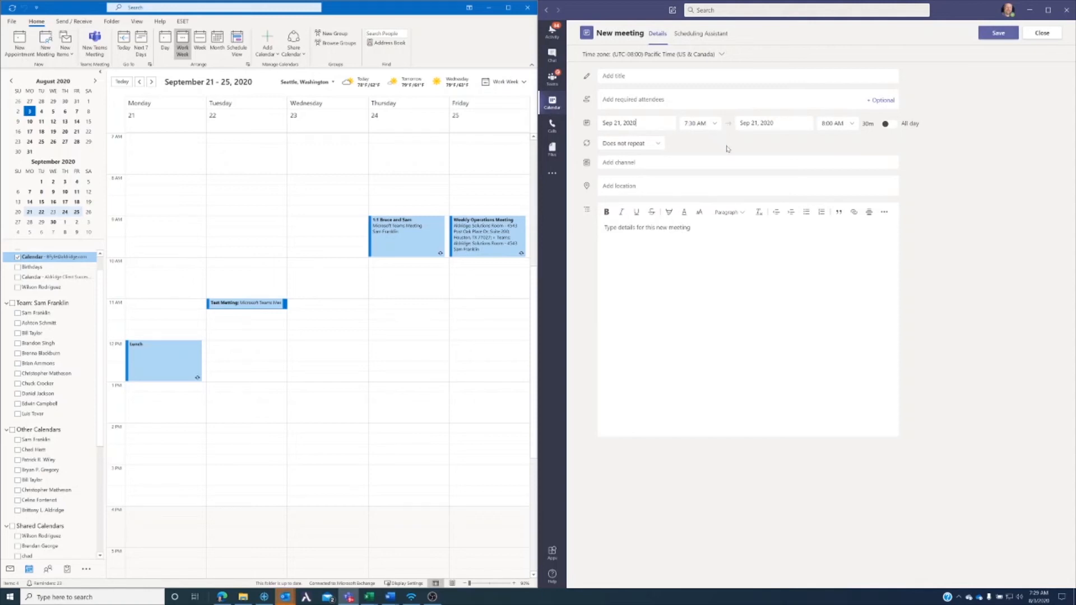
mouse_move(632, 199)
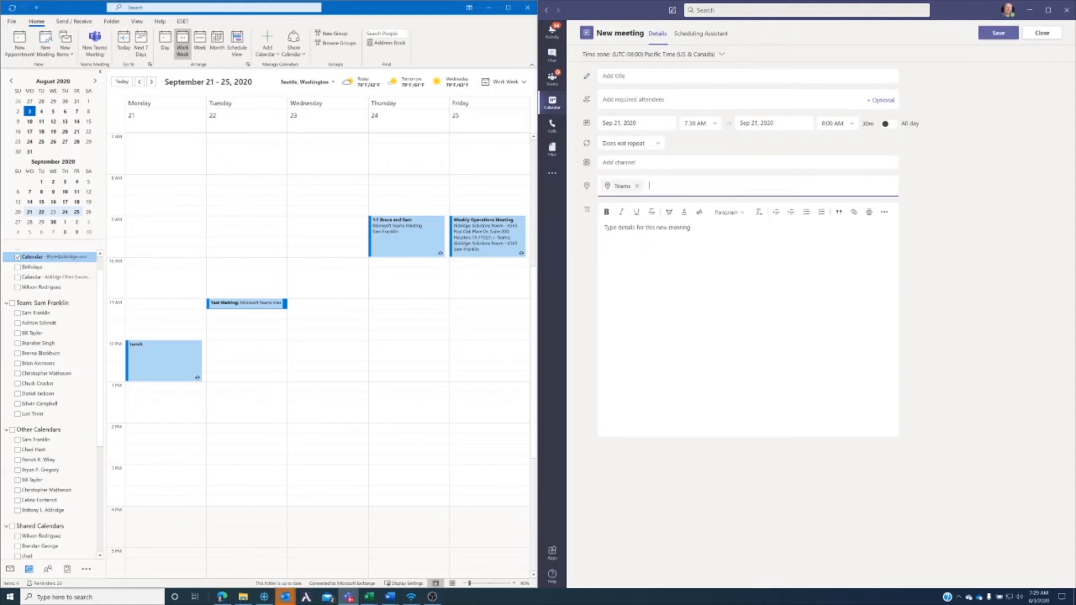
Step: Add Office Conf Room as a location, write 'Test for Teams' details, and save the meeting
type("Of")
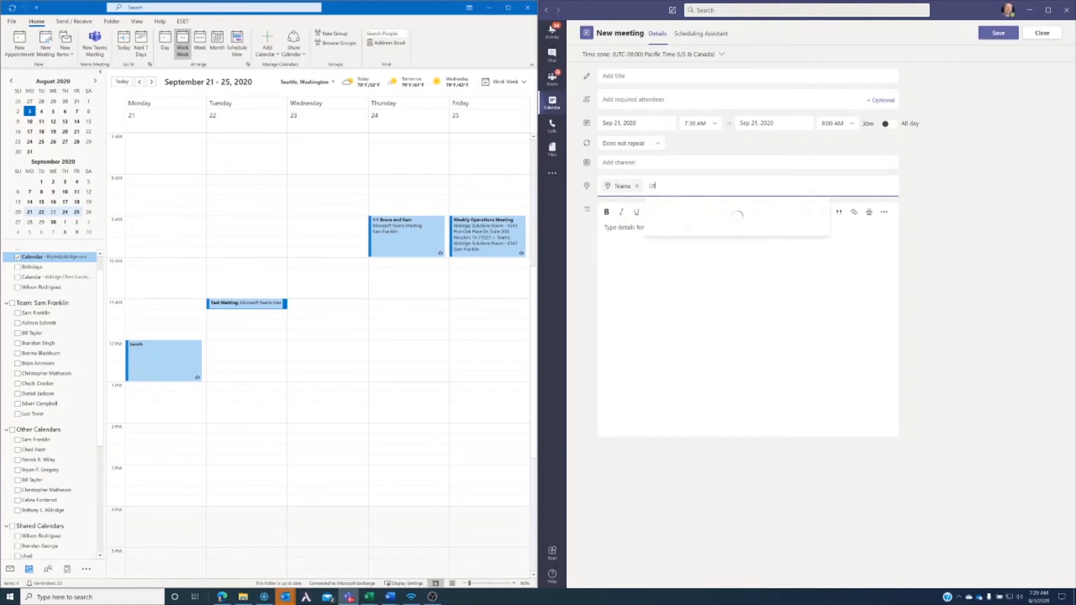
type("ffice COnf Room")
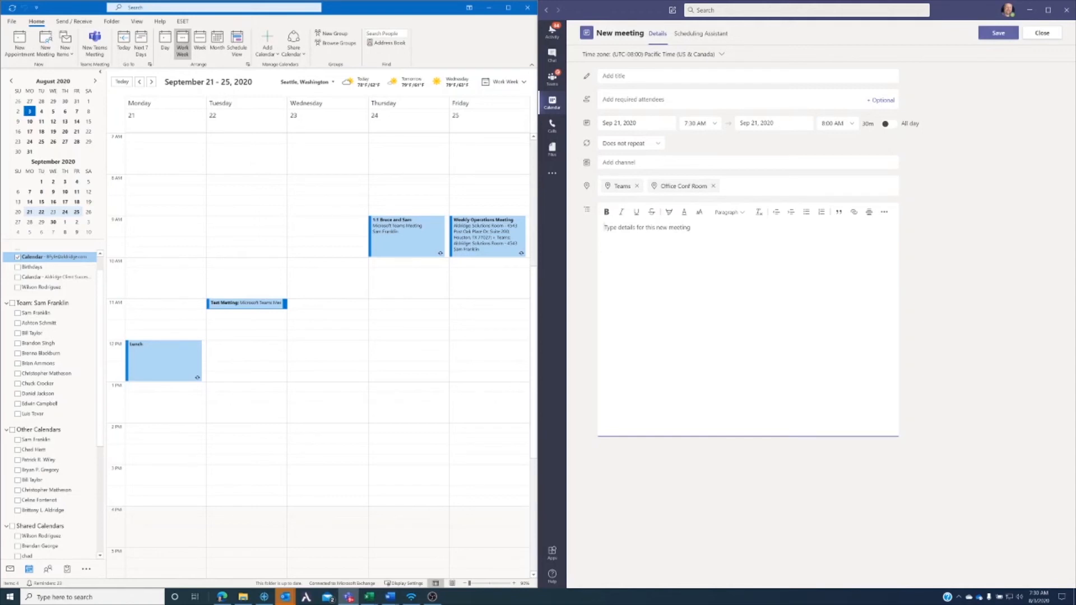
type("Test for Teams Demo")
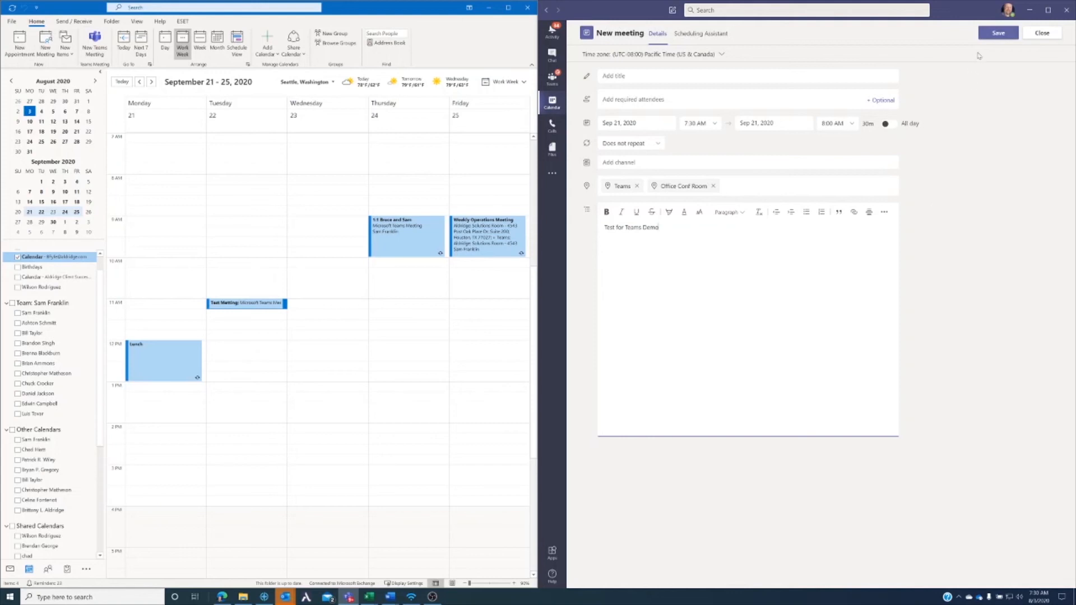
left_click(1042, 32)
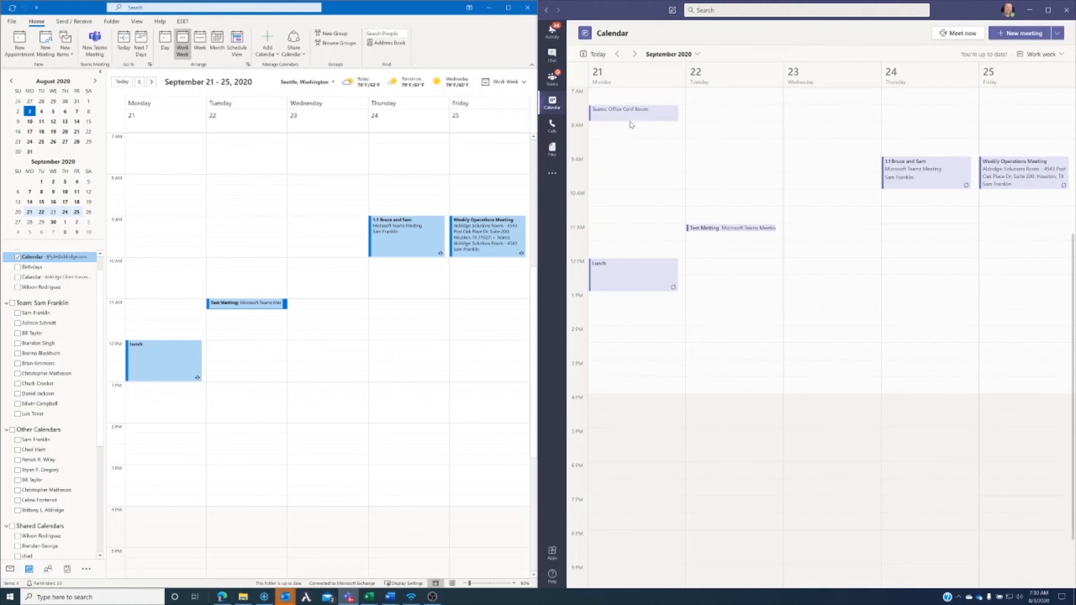
Step: Review the Sep 21 meeting, add 'Test for Teams Demo' to its body, and return to the week view
left_click(633, 111)
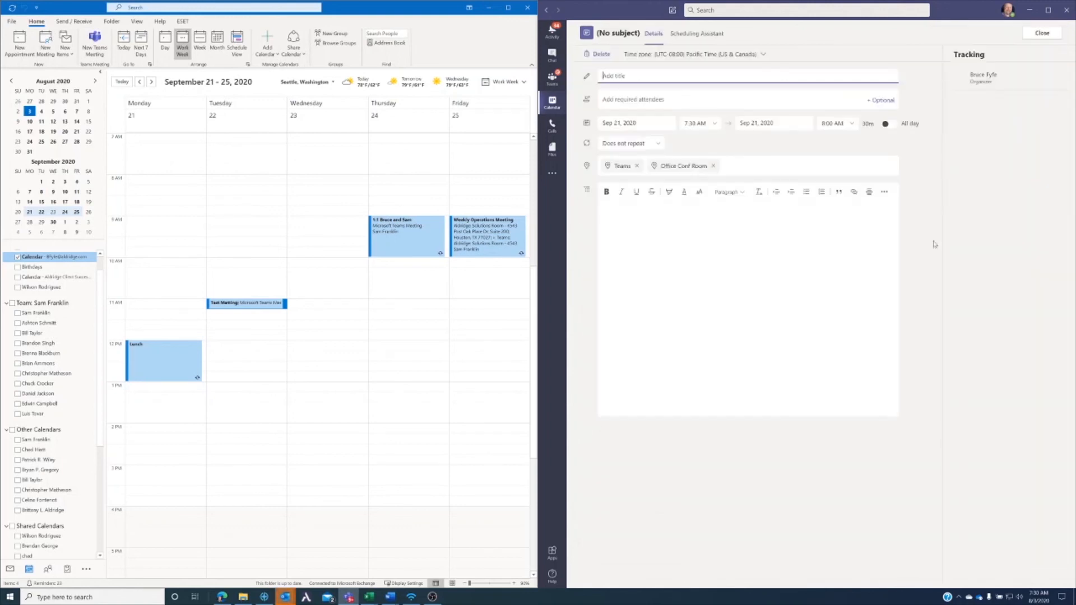
type("Test for Teams Demo")
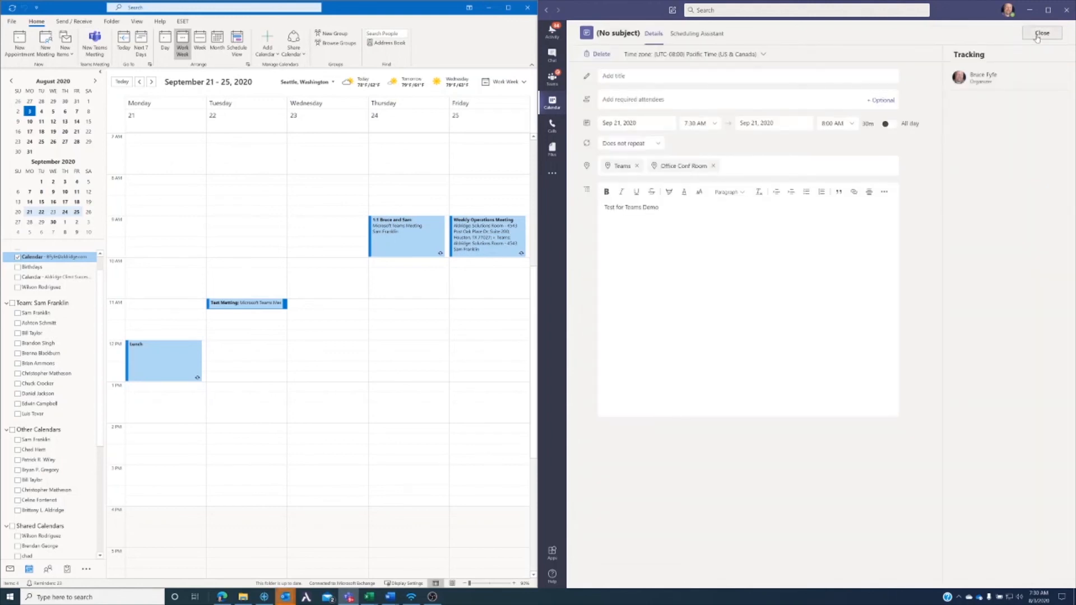
left_click(1037, 32)
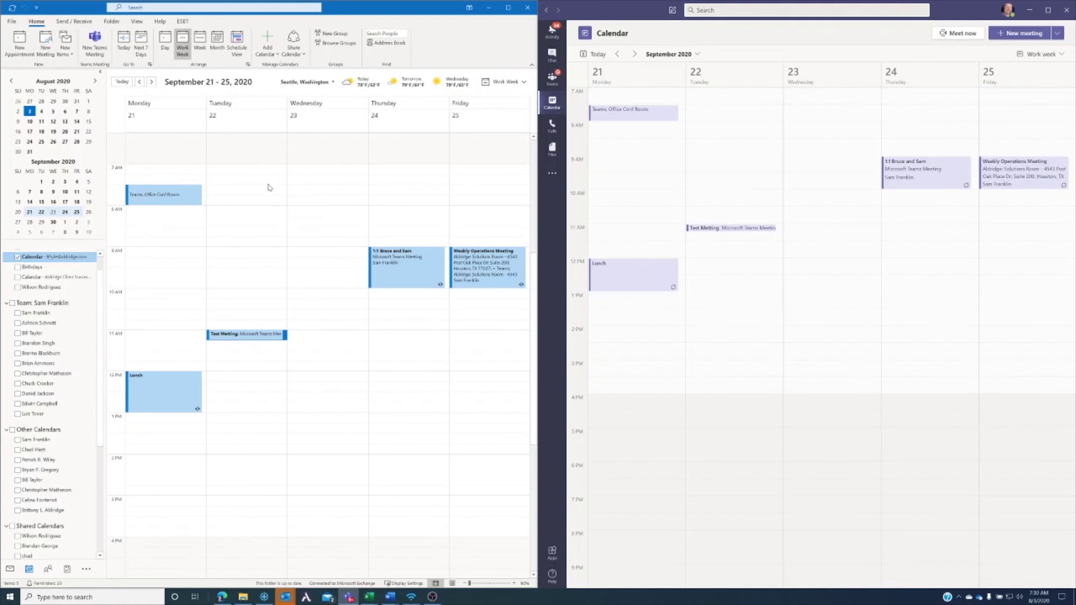
mouse_move(426, 233)
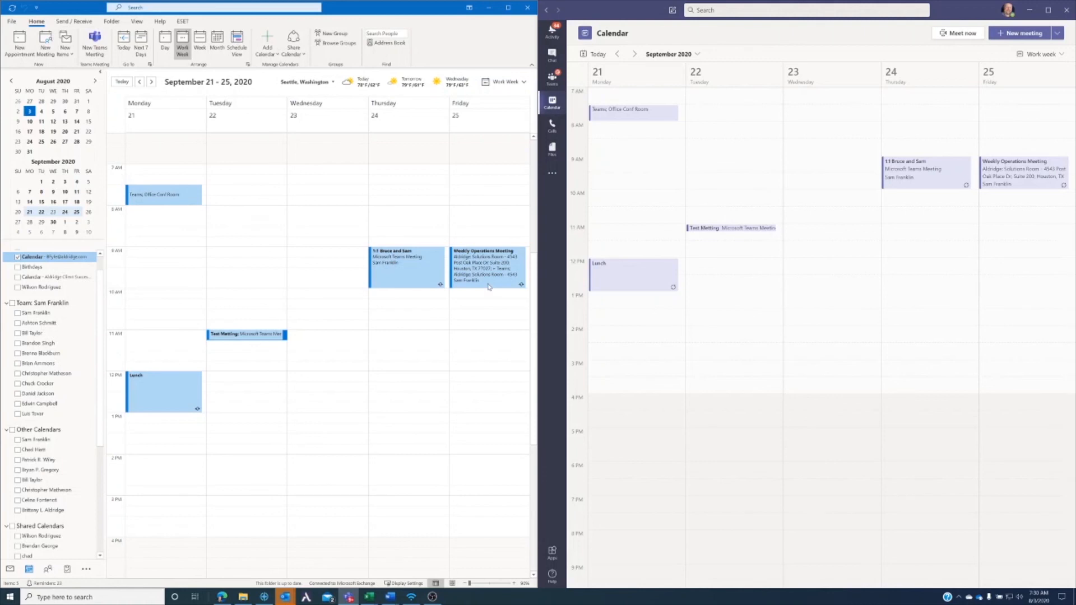
mouse_move(504, 295)
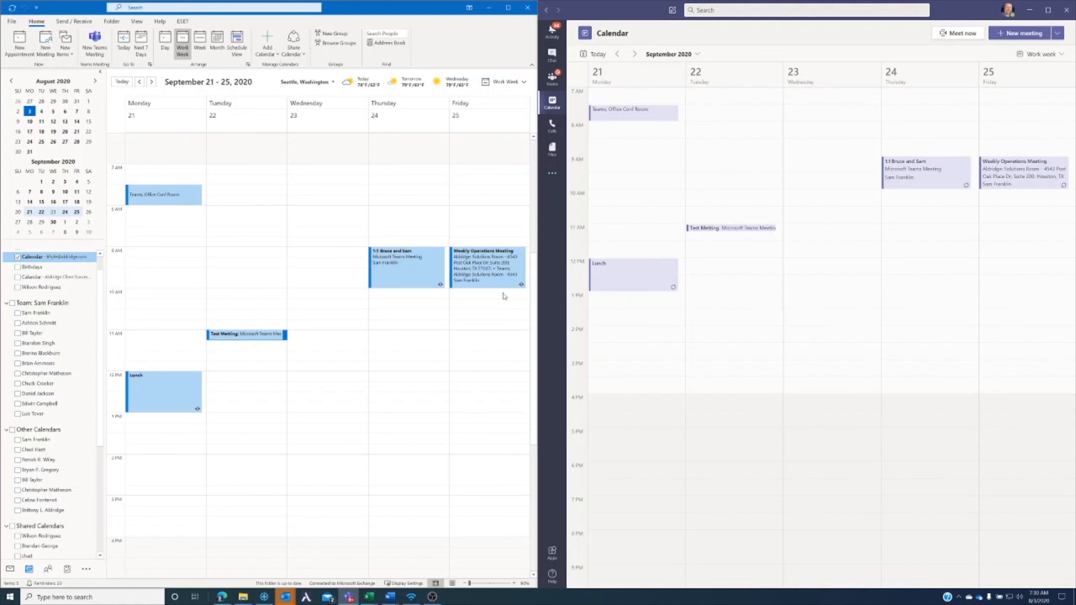
mouse_move(445, 307)
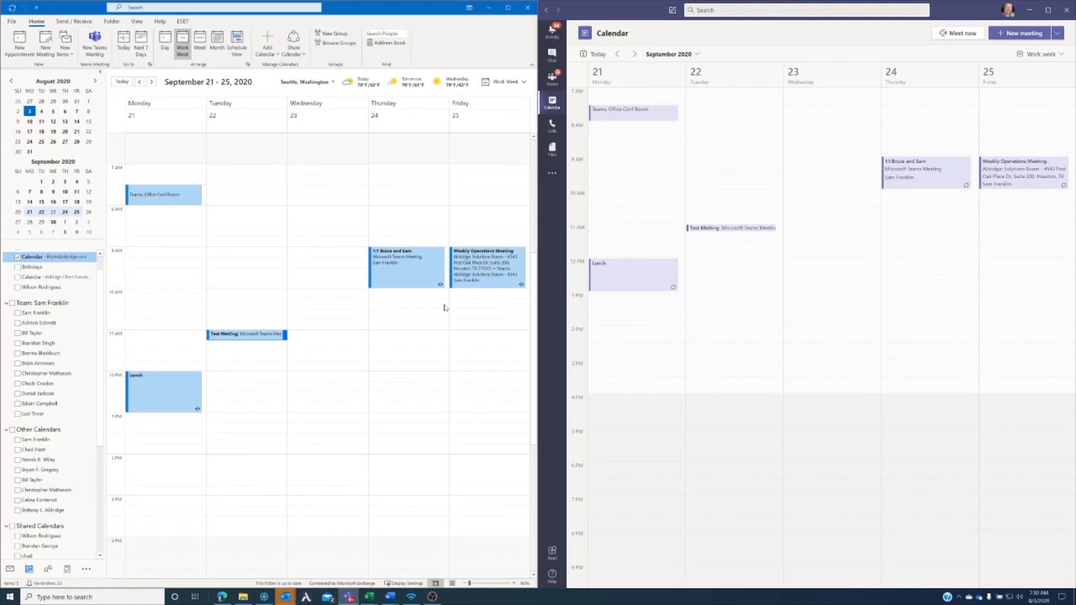
mouse_move(453, 334)
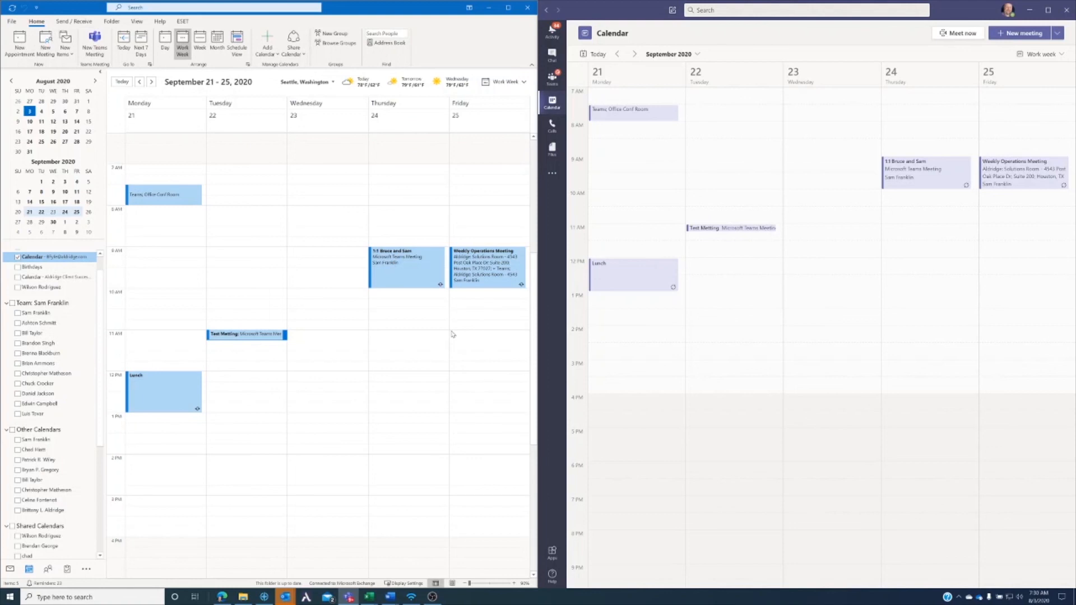
mouse_move(411, 269)
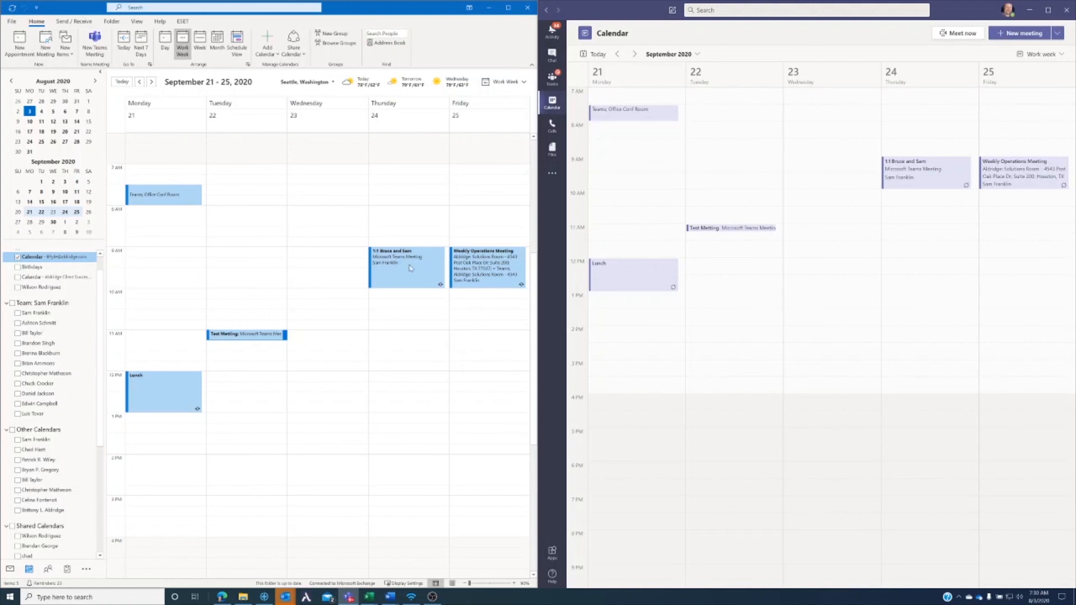
mouse_move(426, 287)
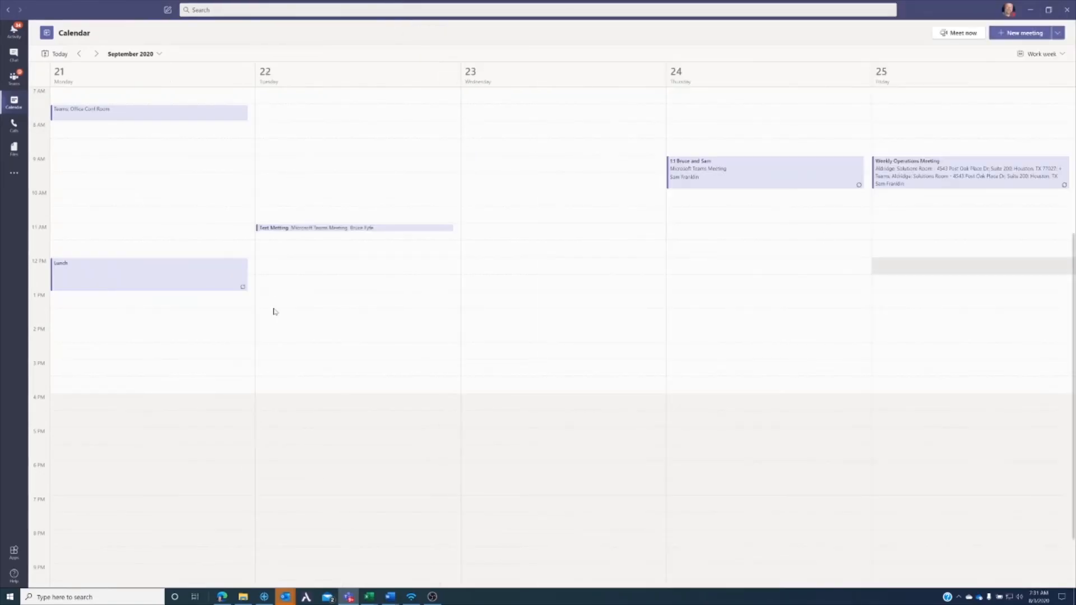
mouse_move(605, 284)
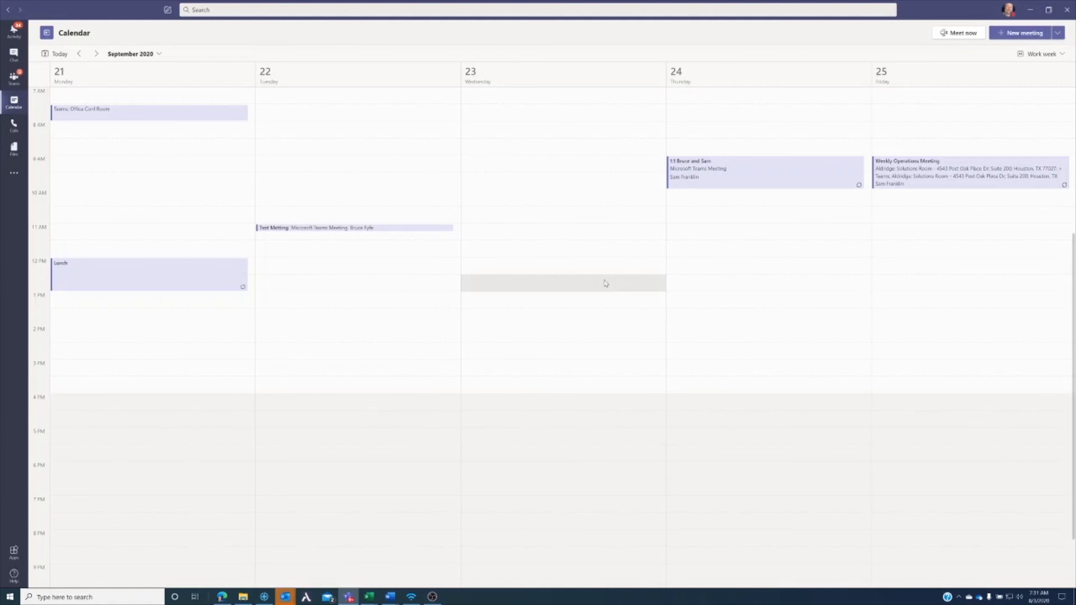